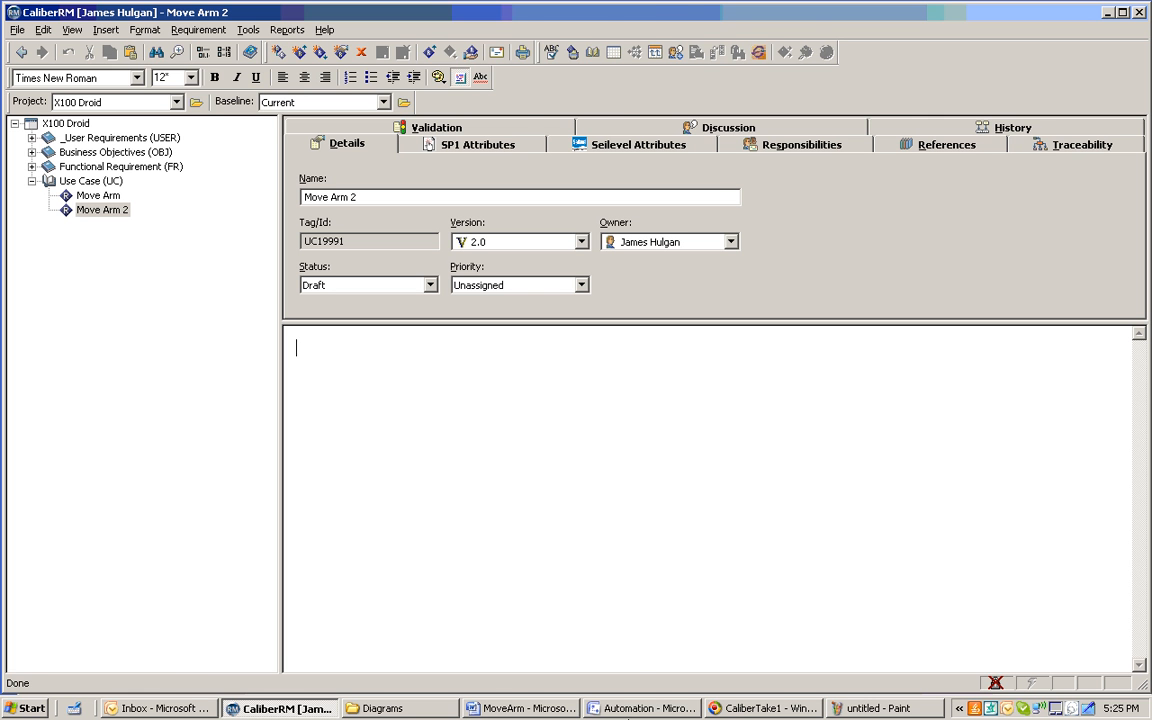
# Switch from Move Arm 2 in CaliberRM to the Automation Visio flow diagram.
pyautogui.click(644, 708)
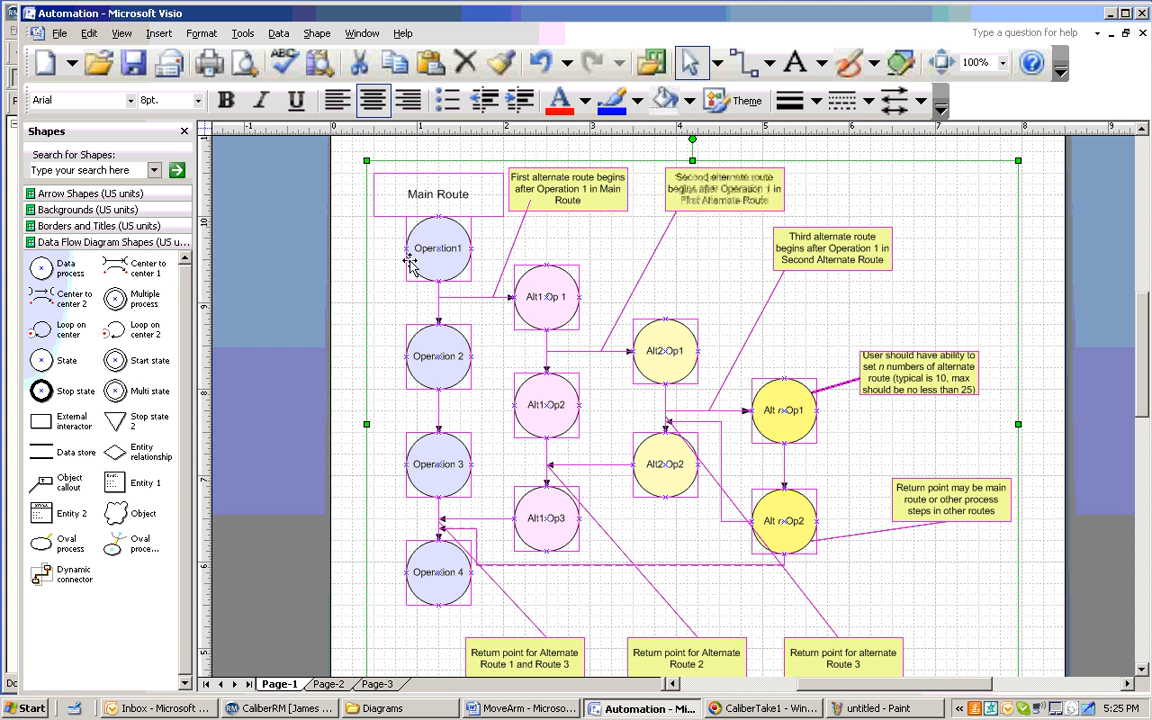
pyautogui.moveTo(408, 264)
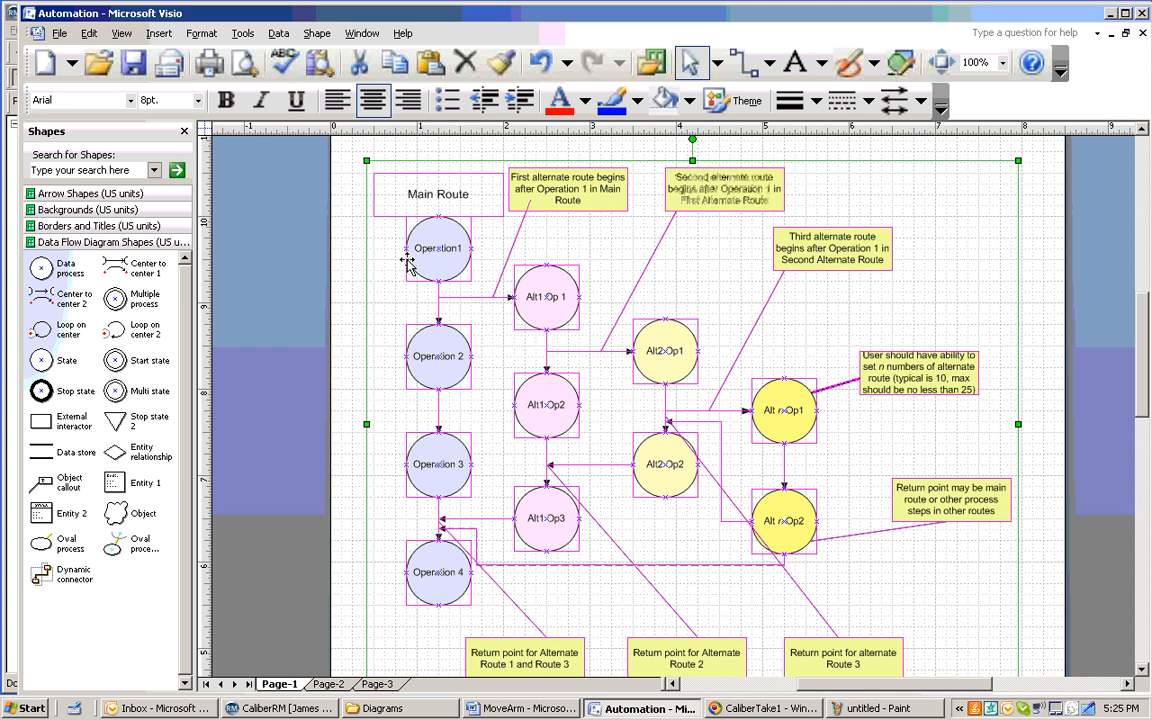
pyautogui.moveTo(88, 32)
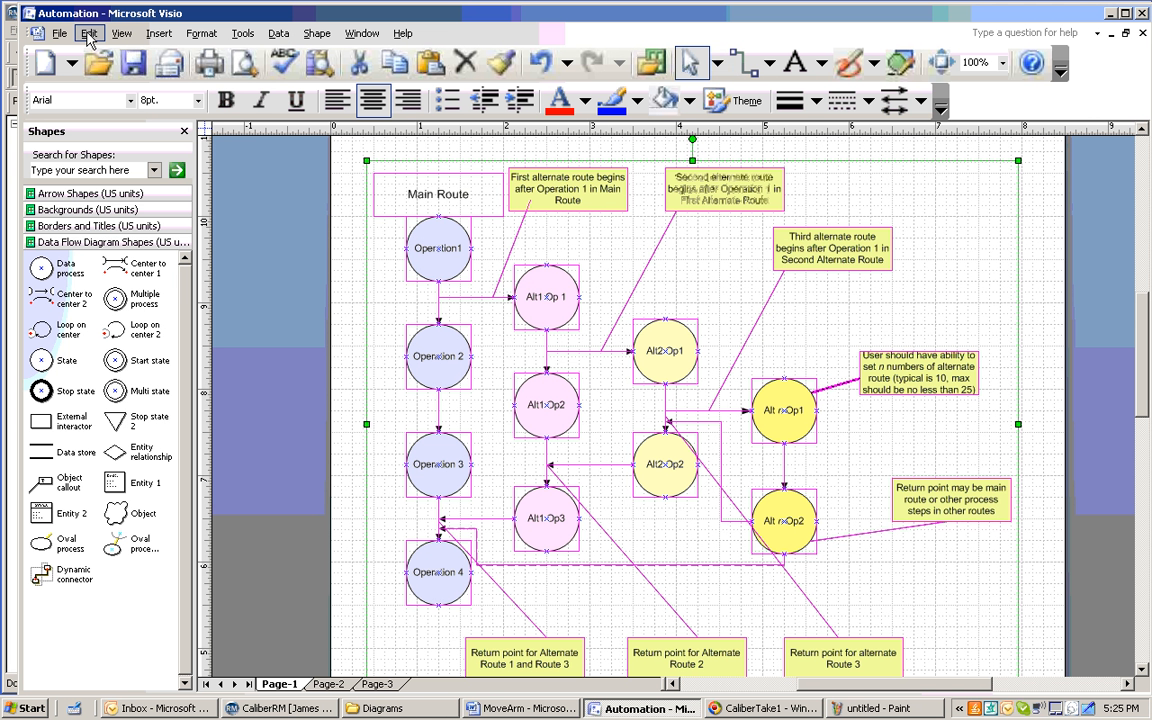
# Copy the selected Main Route diagram shapes via Visio's Edit menu.
pyautogui.click(88, 32)
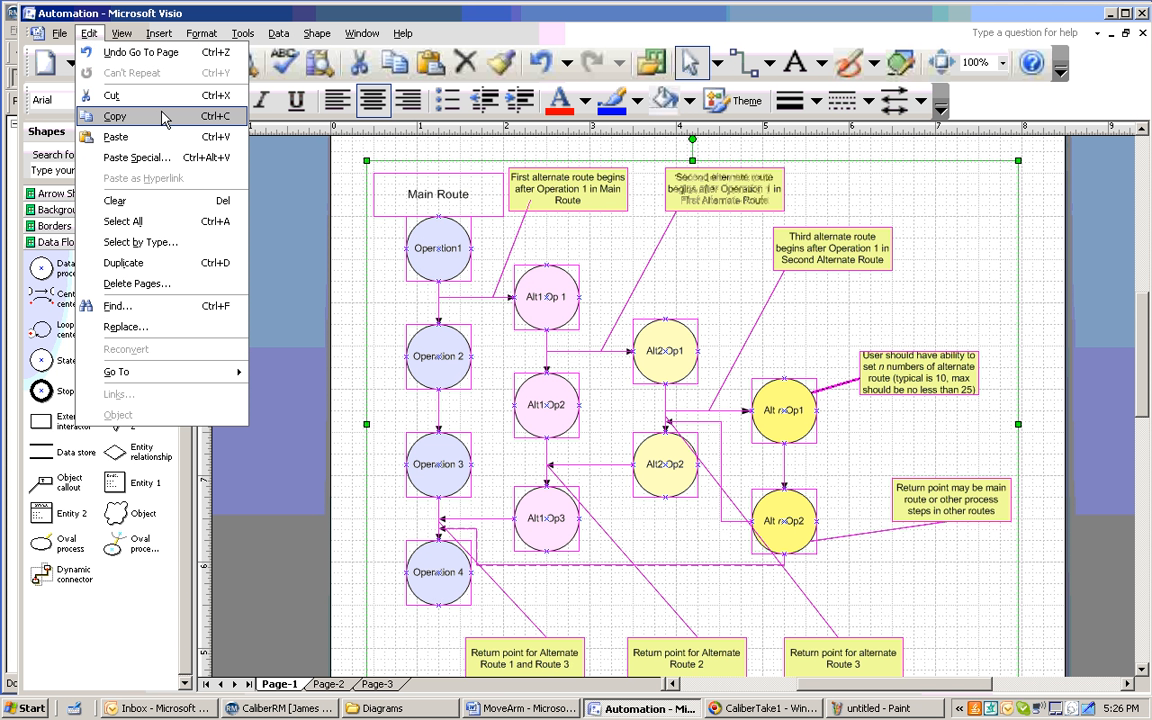
pyautogui.moveTo(140, 242)
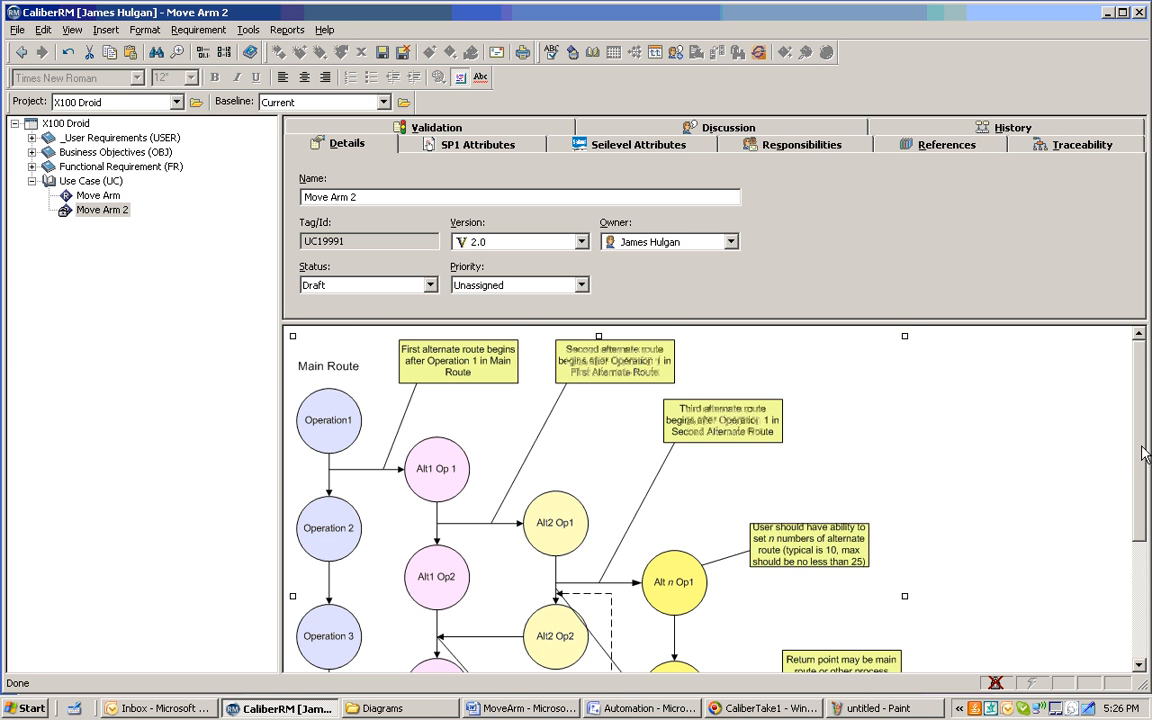
# Scroll through the Visio route diagram pasted into Move Arm 2's description.
pyautogui.scroll(-3)
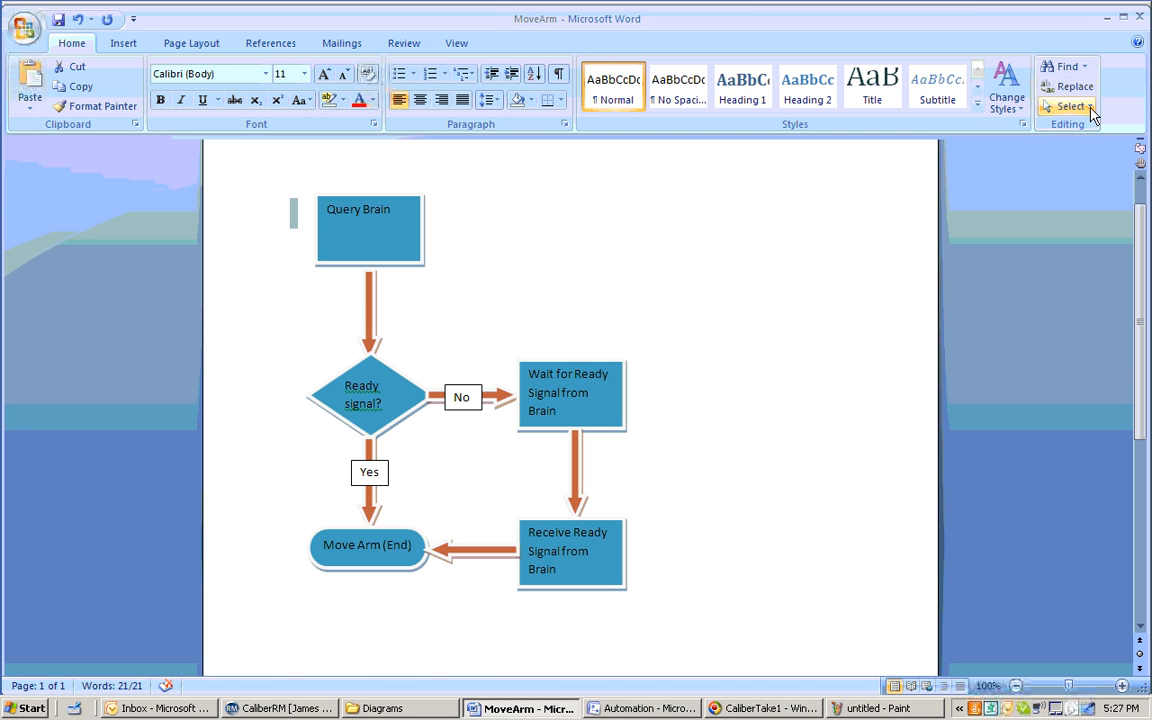
# Choose Select Objects on Word's Home tab to pick the Query Brain flowchart shapes.
pyautogui.click(1068, 108)
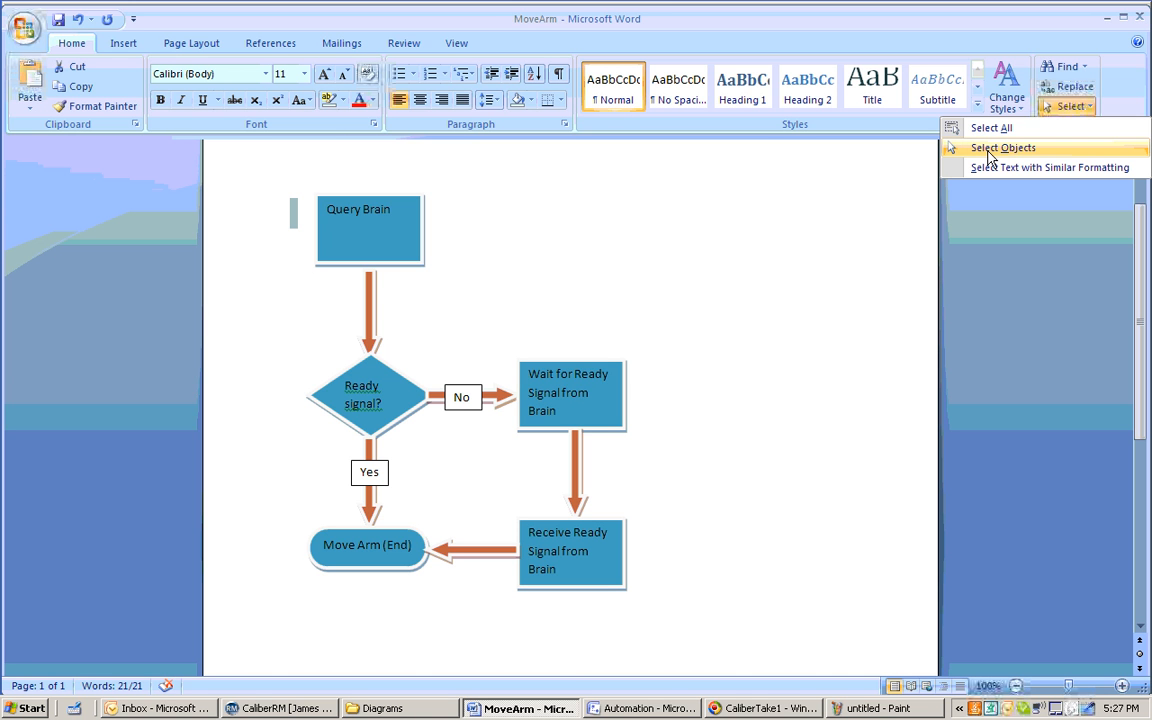
pyautogui.click(1002, 148)
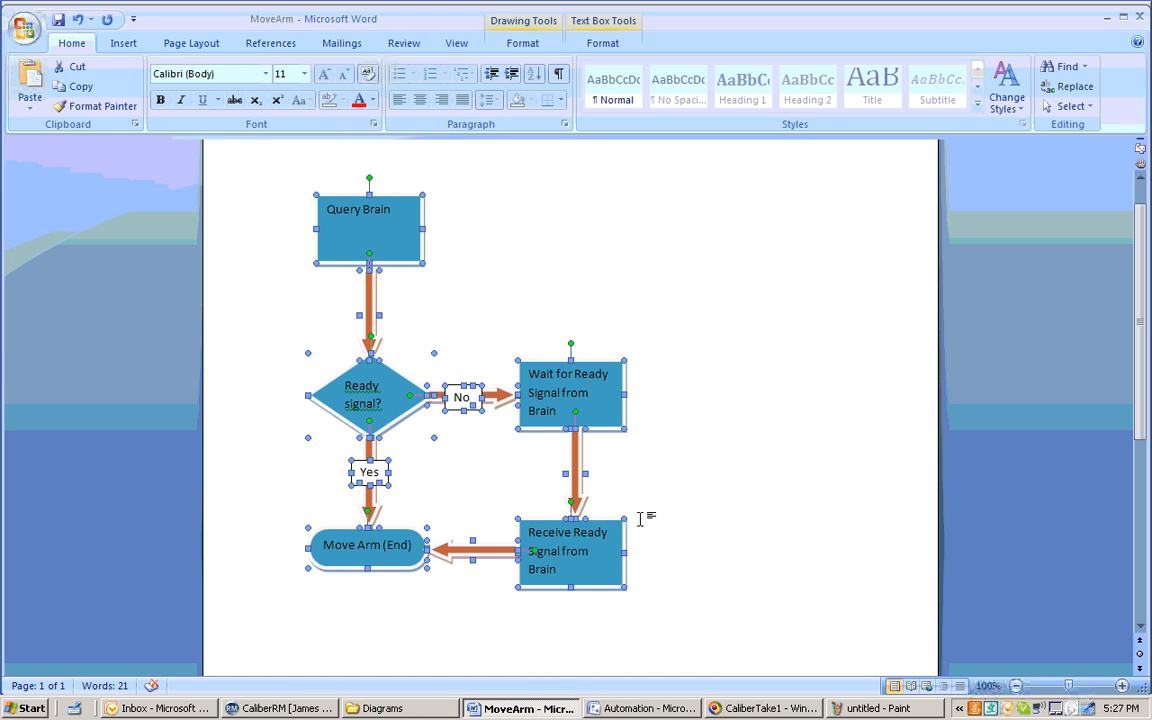
pyautogui.moveTo(100, 580)
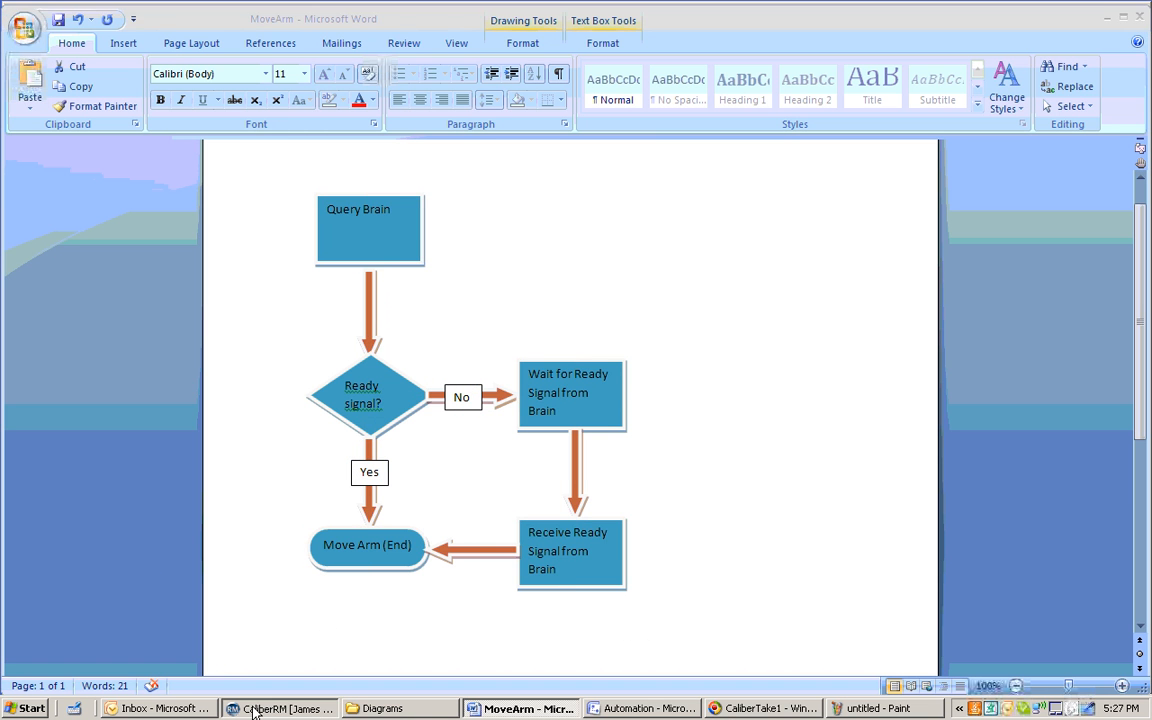
# Return to CaliberRM, save Move Arm 2's changes, and select Move Arm in the tree.
pyautogui.click(280, 708)
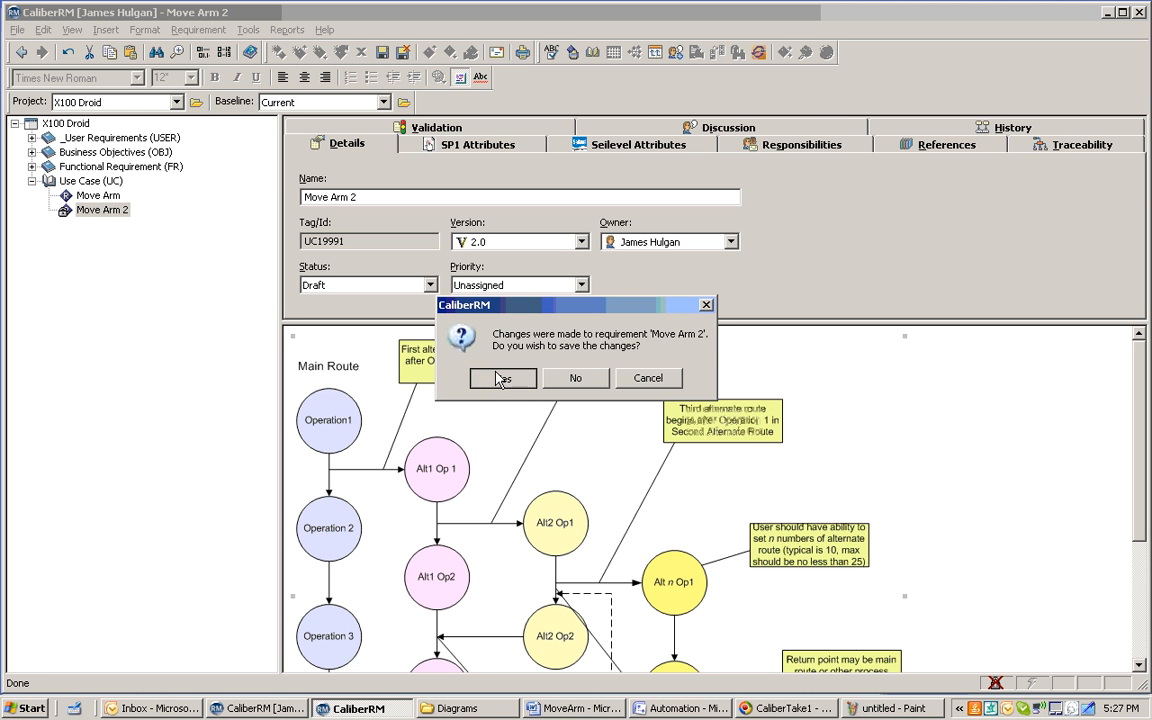
pyautogui.click(504, 378)
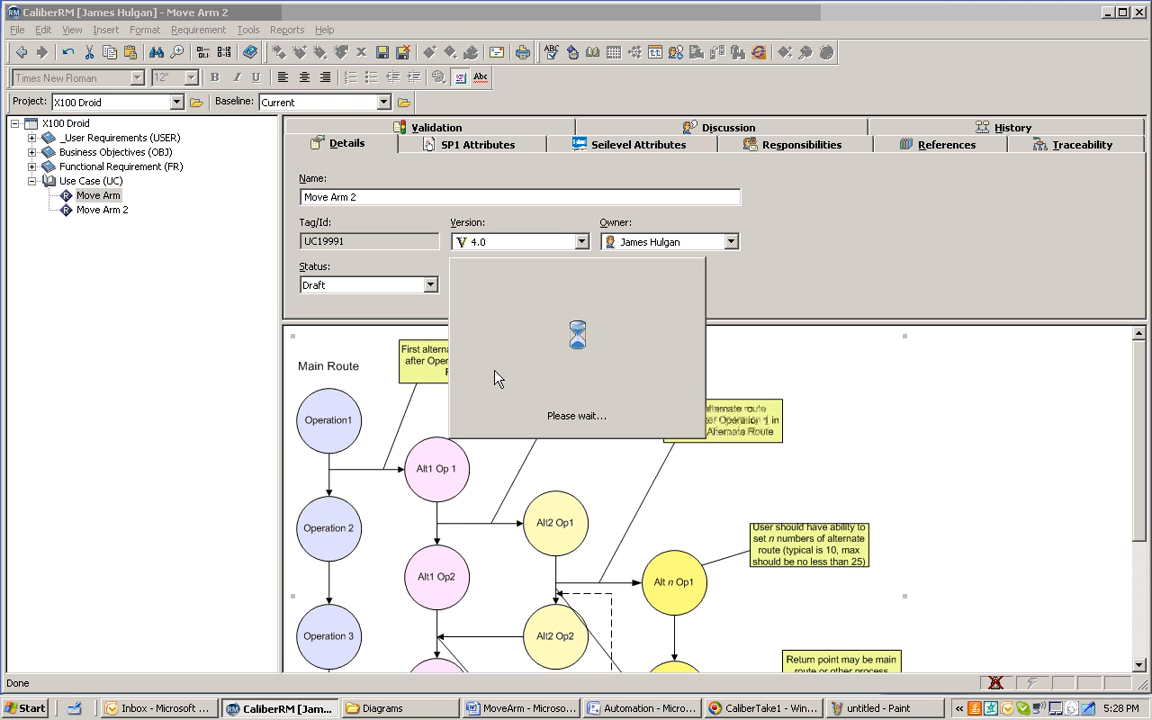
pyautogui.click(98, 196)
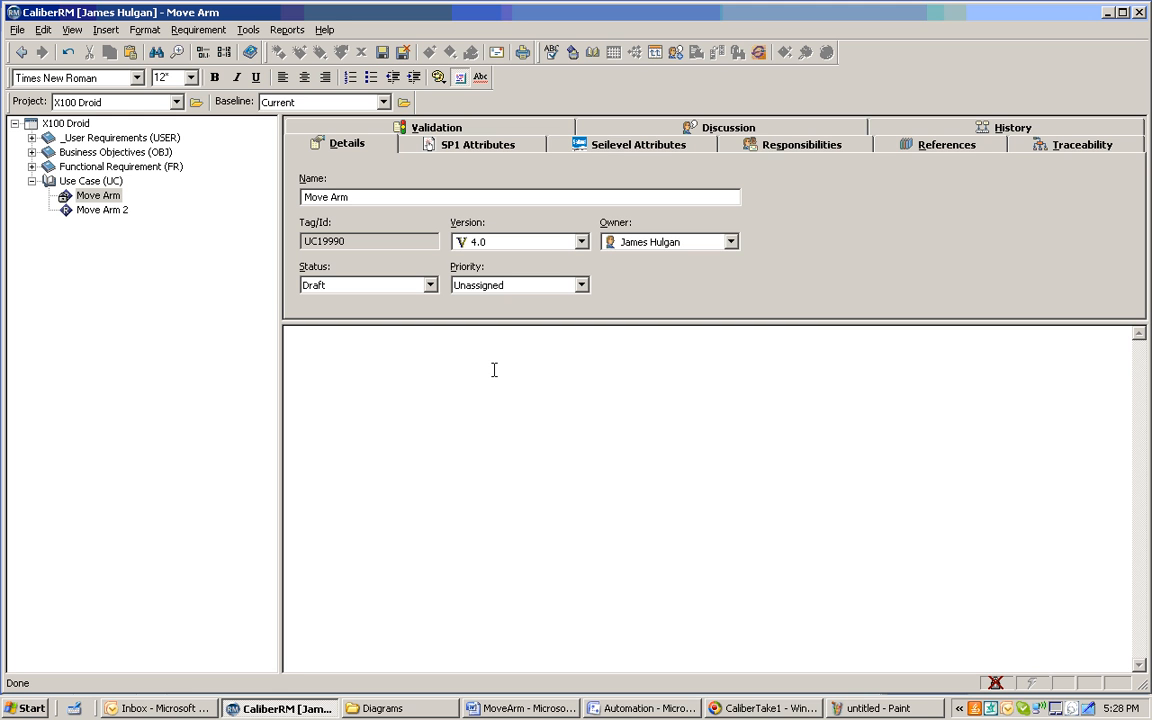
# Paste the Word flowchart into Move Arm's description, retrying past the Server Busy prompt.
pyautogui.click(292, 348)
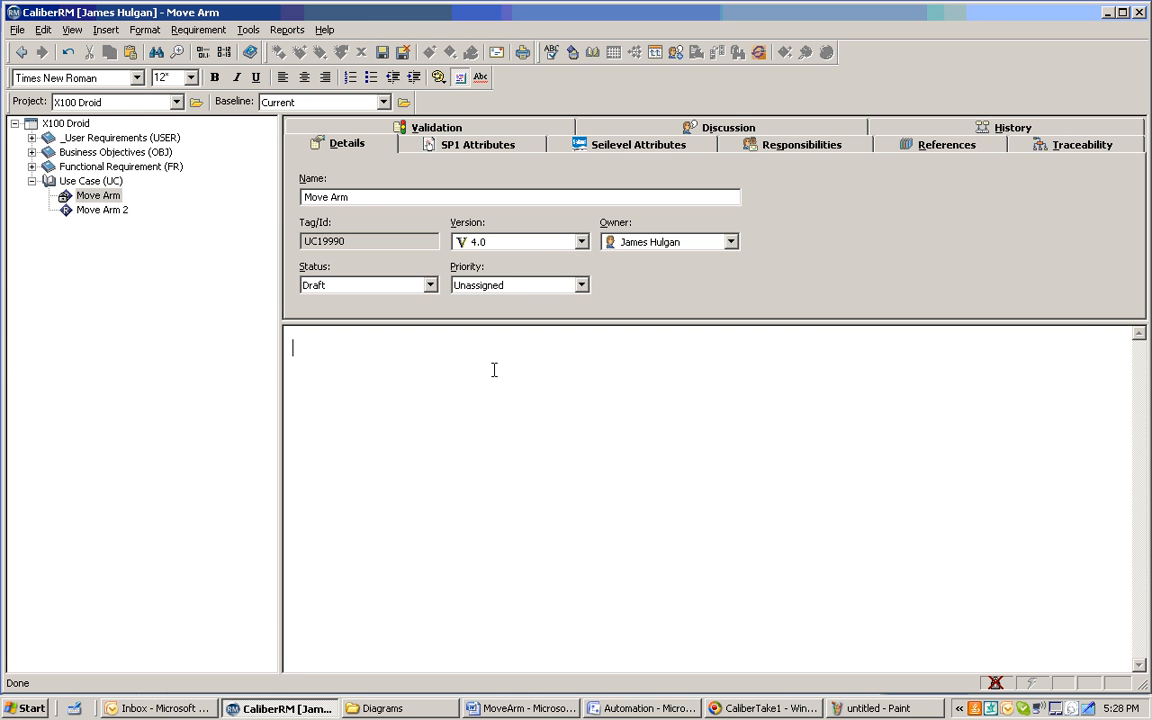
pyautogui.moveTo(494, 364)
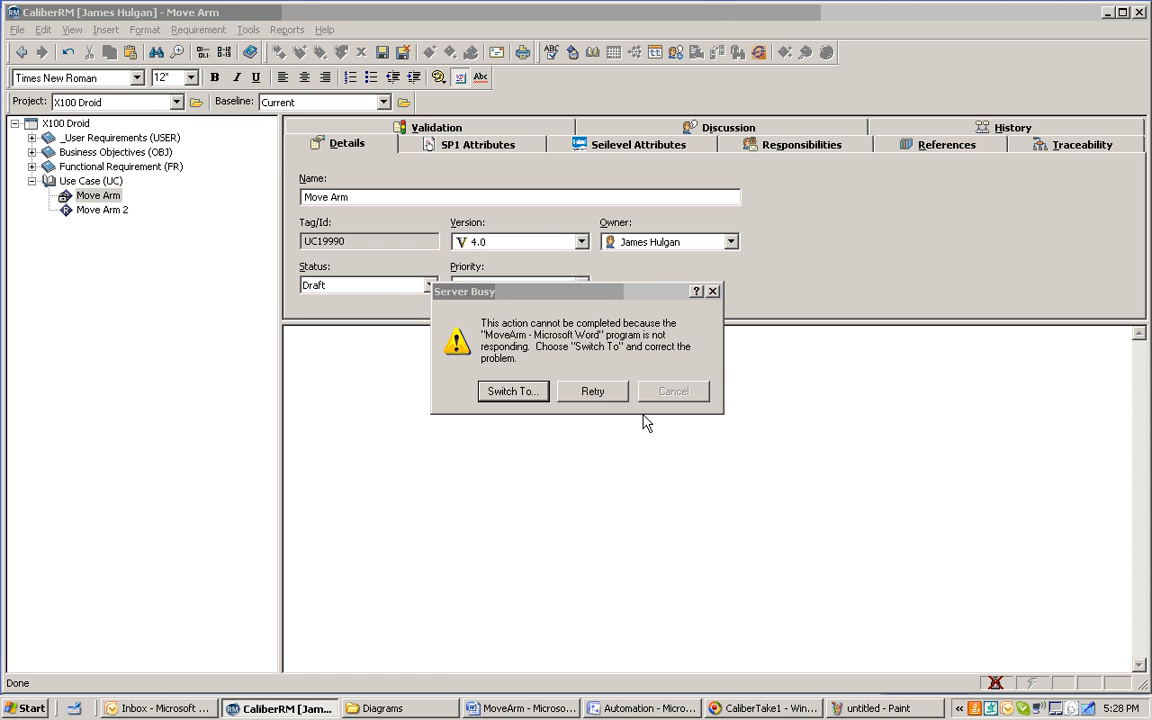
pyautogui.click(592, 390)
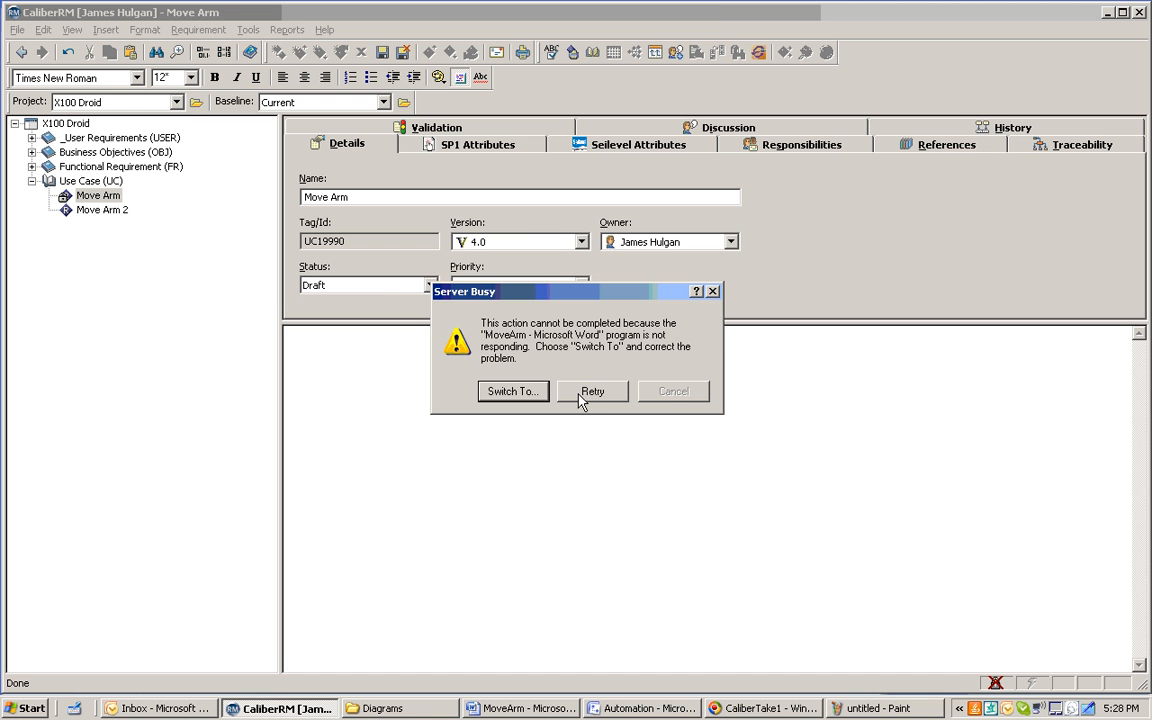
pyautogui.click(592, 390)
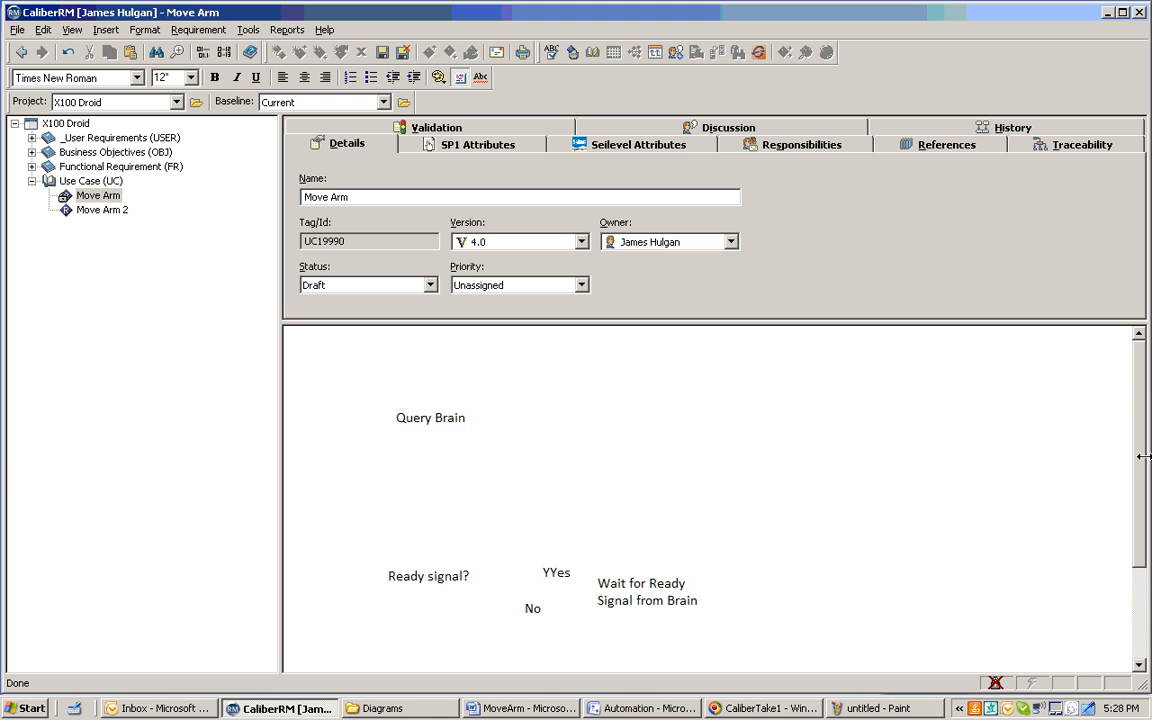
pyautogui.scroll(-3)
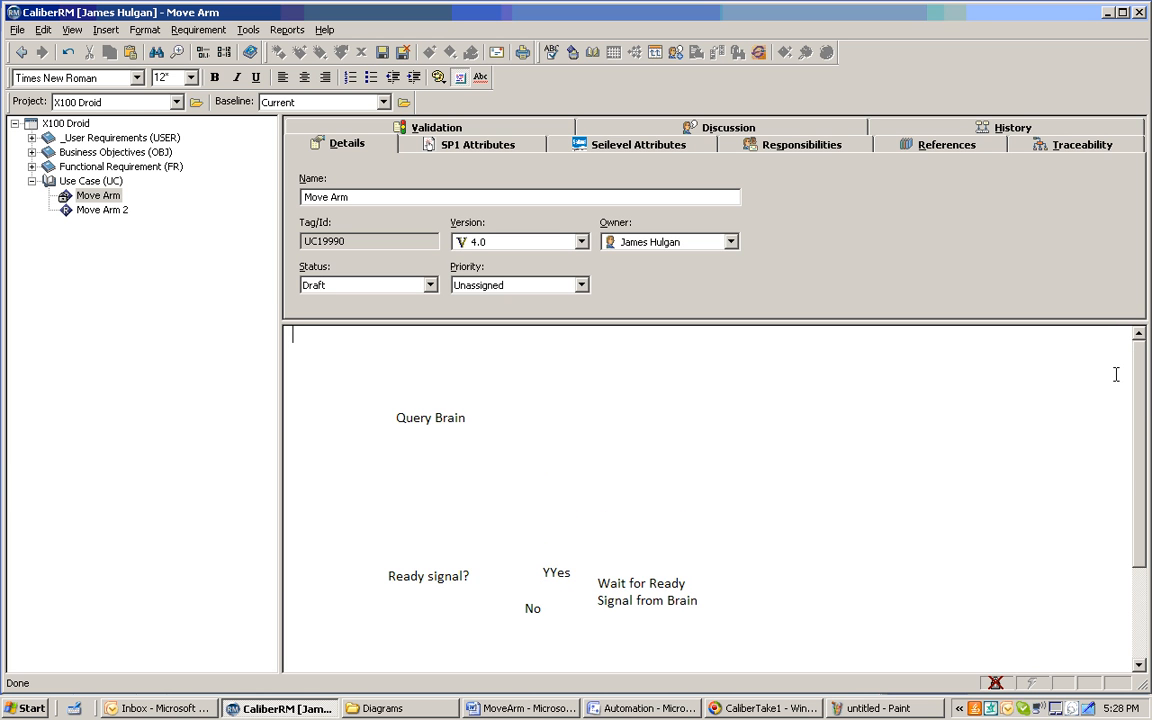
pyautogui.moveTo(400, 400)
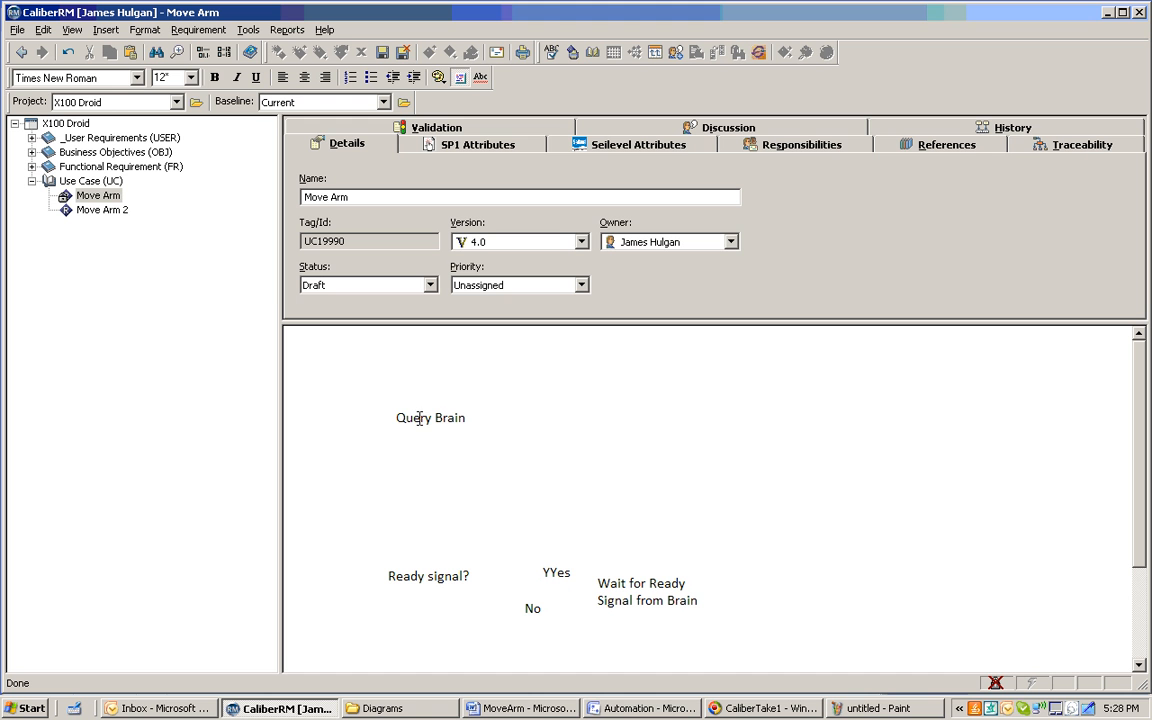
# Leave Move Arm via its tree context menu and answer the save-changes prompt.
pyautogui.click(430, 418)
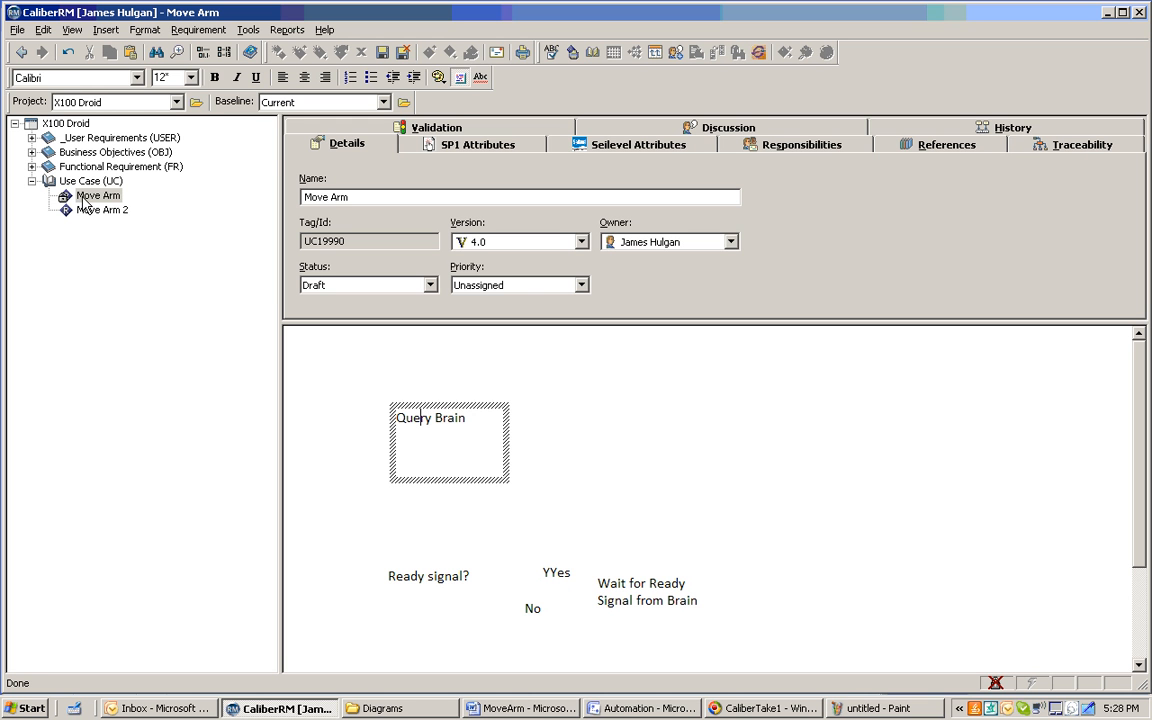
pyautogui.rightClick(98, 196)
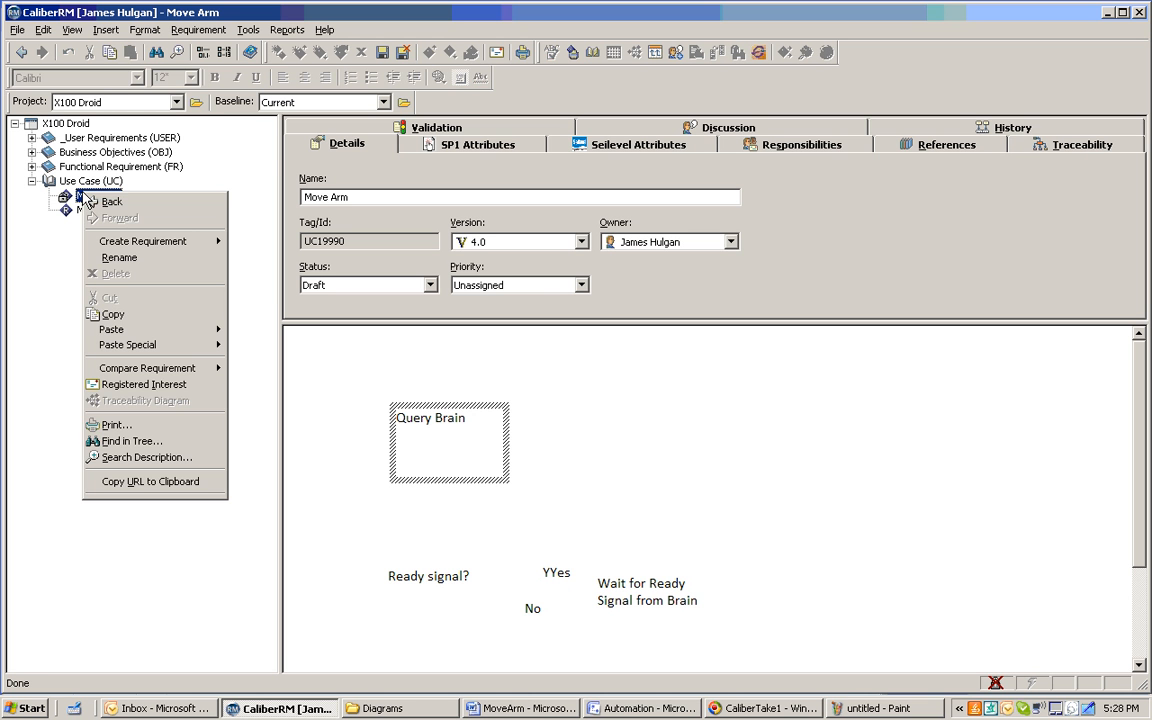
pyautogui.moveTo(112, 314)
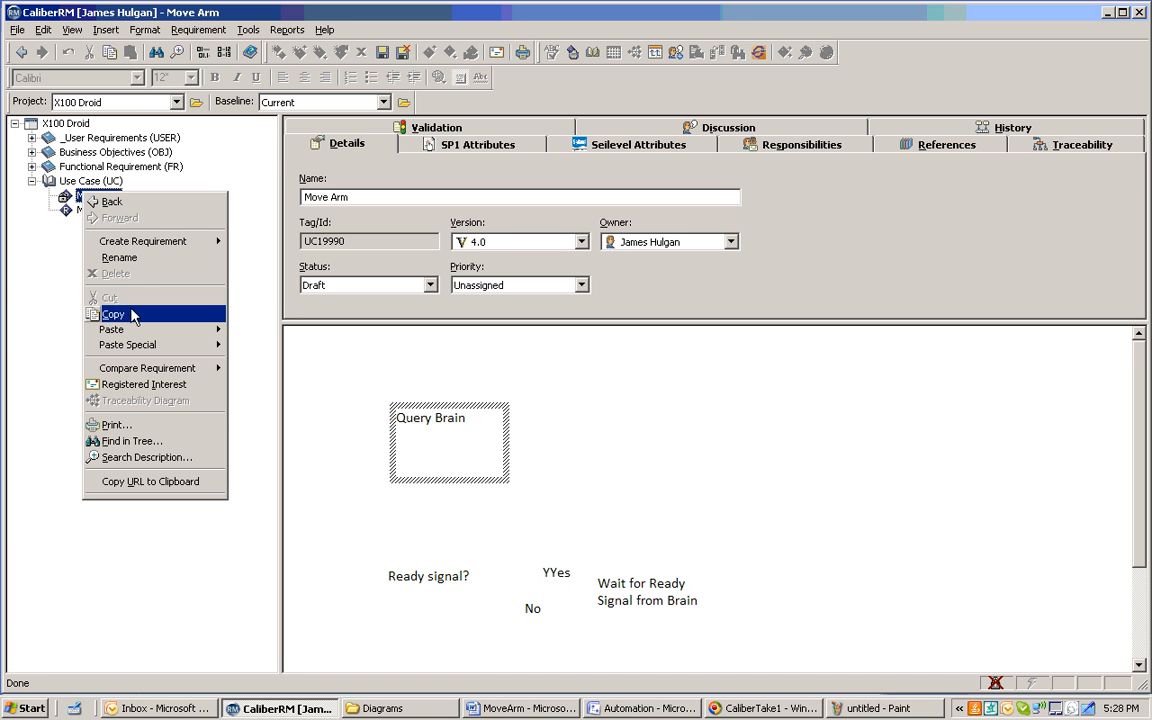
pyautogui.moveTo(164, 240)
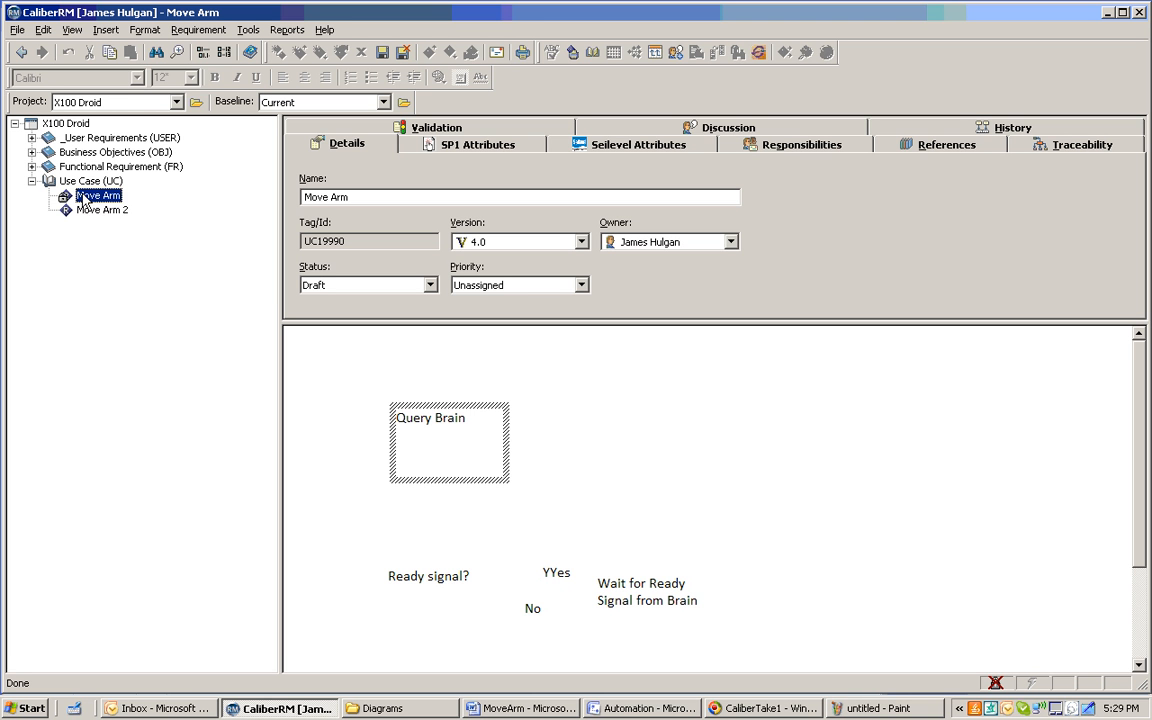
pyautogui.rightClick(98, 196)
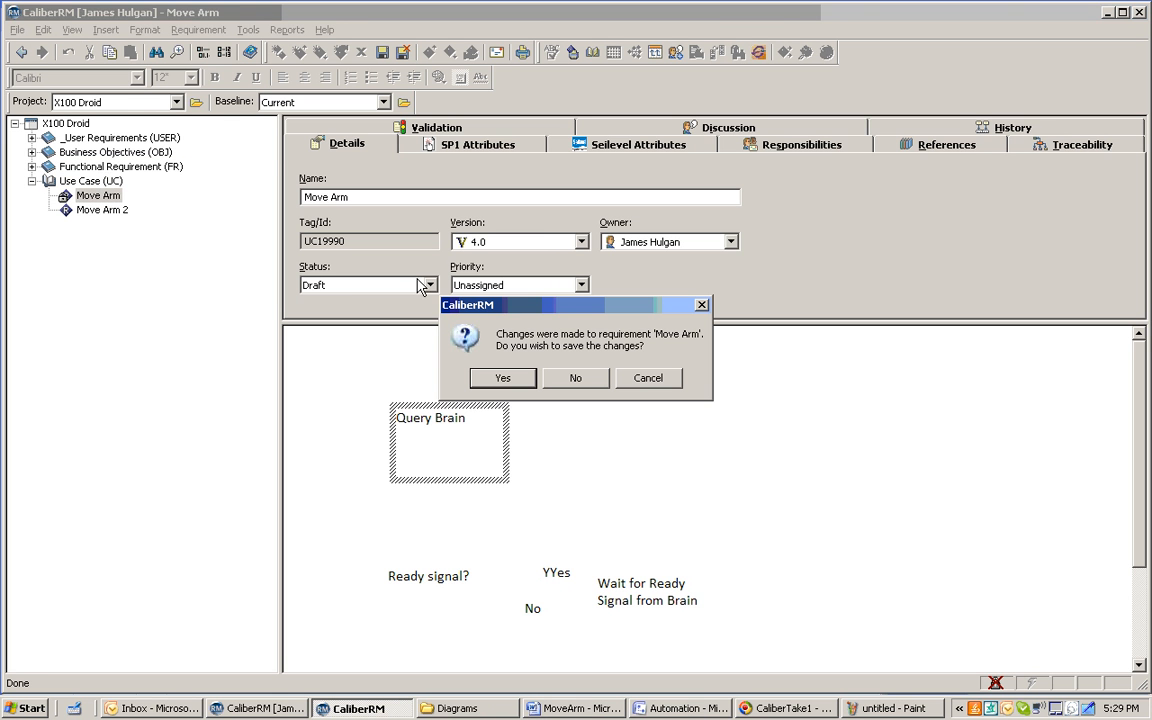
pyautogui.click(576, 376)
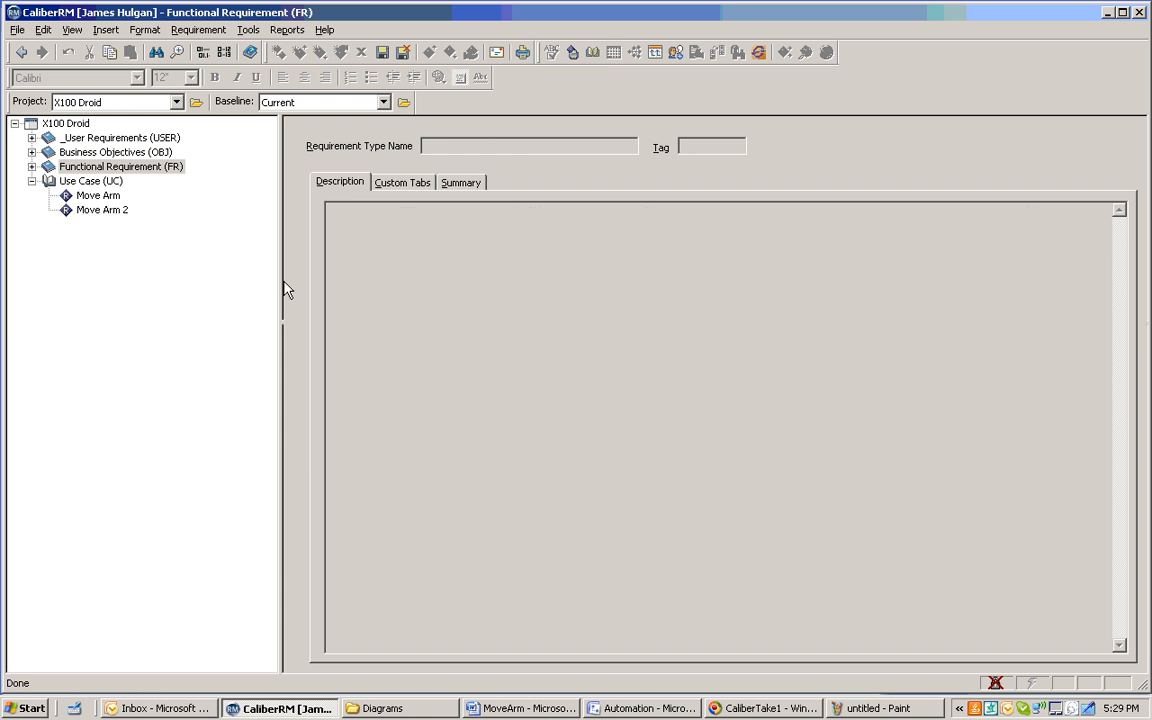
# Select Move Arm in the tree until its description with the route diagram loads.
pyautogui.click(98, 196)
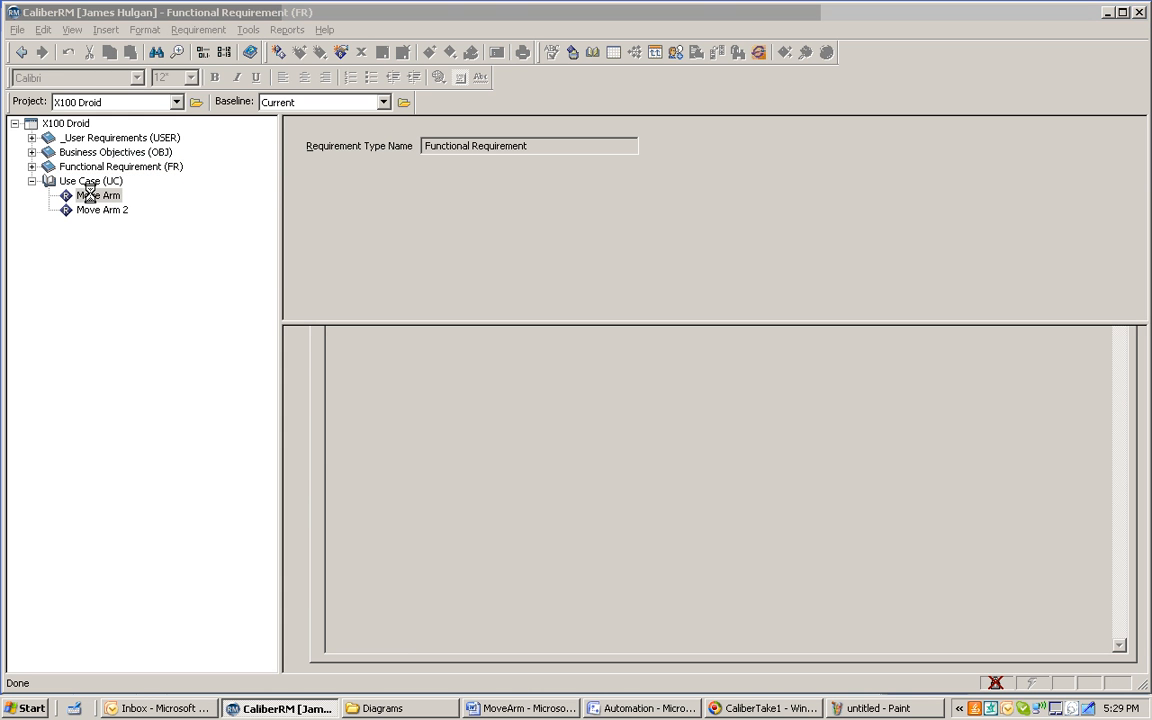
pyautogui.click(98, 196)
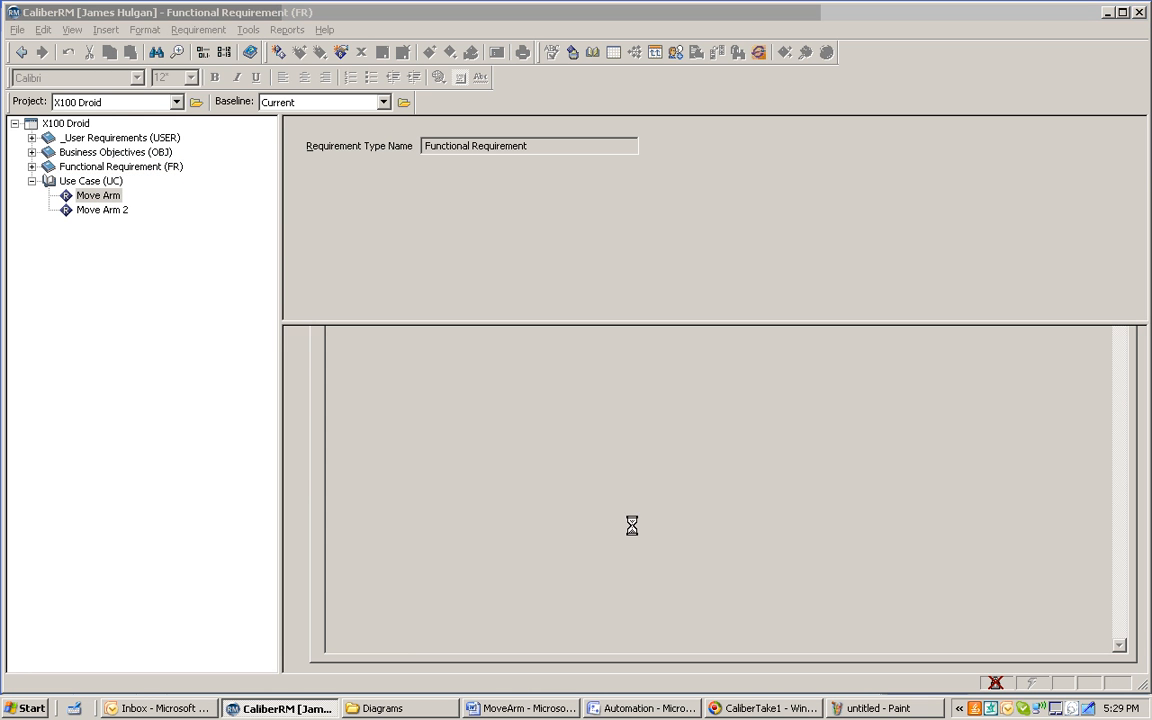
pyautogui.click(98, 196)
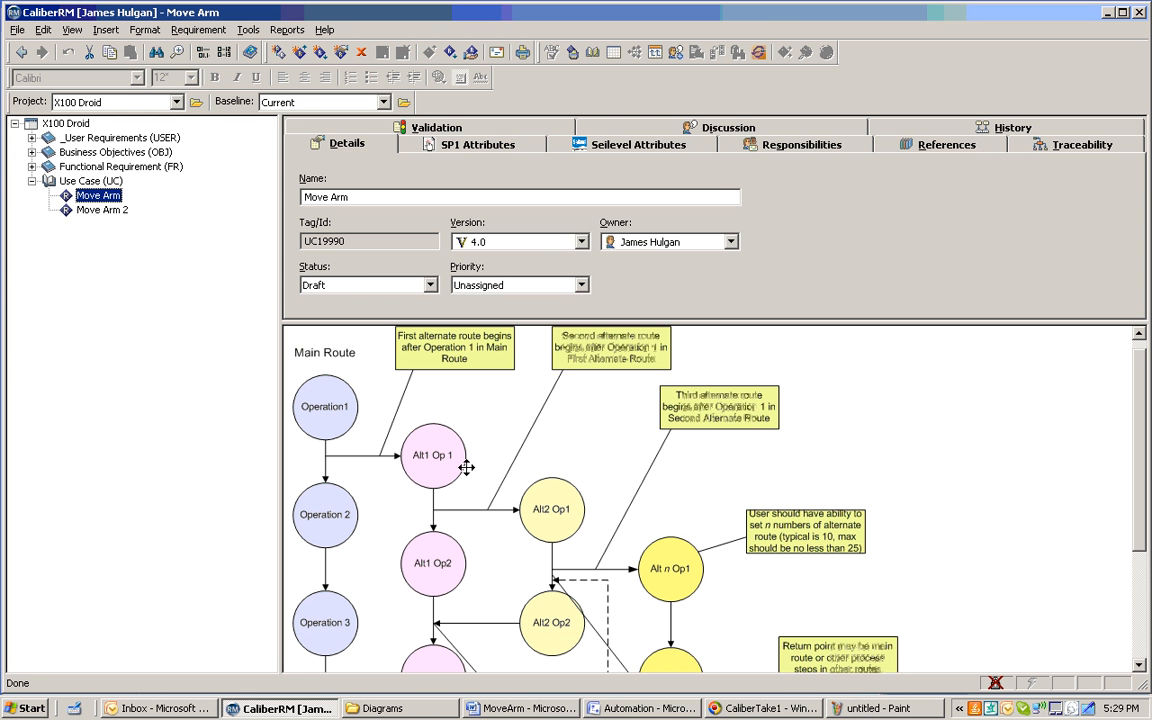
pyautogui.moveTo(924, 714)
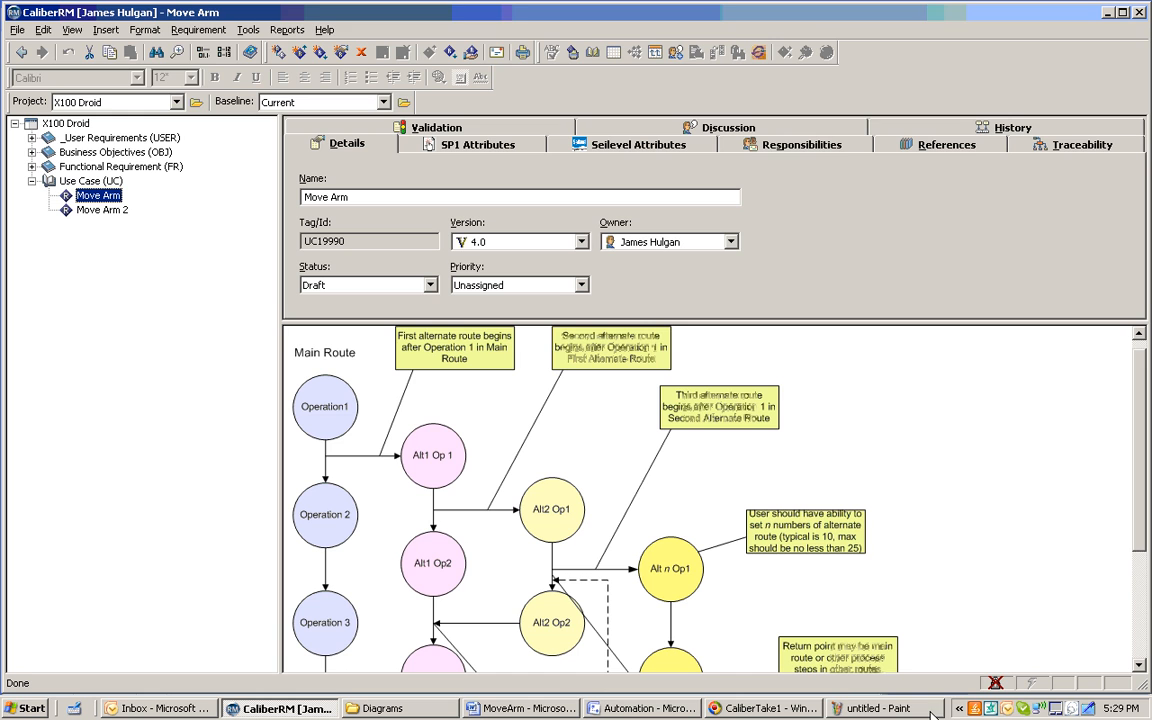
# Bring up Paint with the pasted flowchart and start saving it to a file.
pyautogui.click(884, 708)
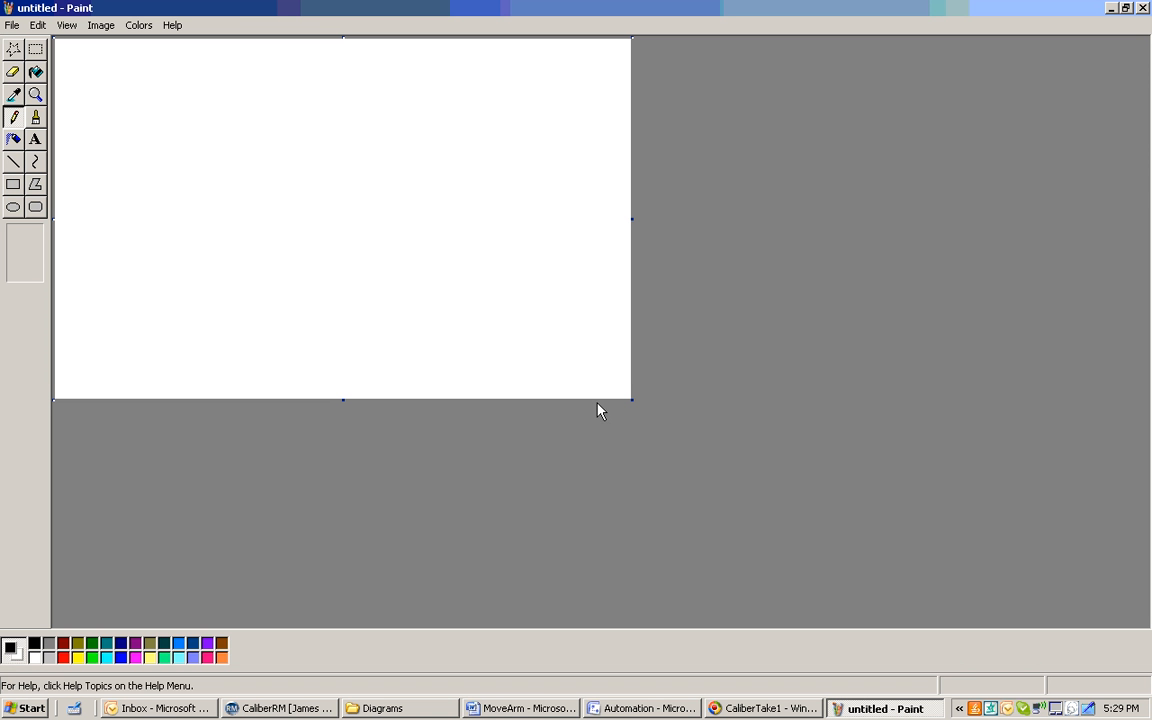
pyautogui.moveTo(236, 8)
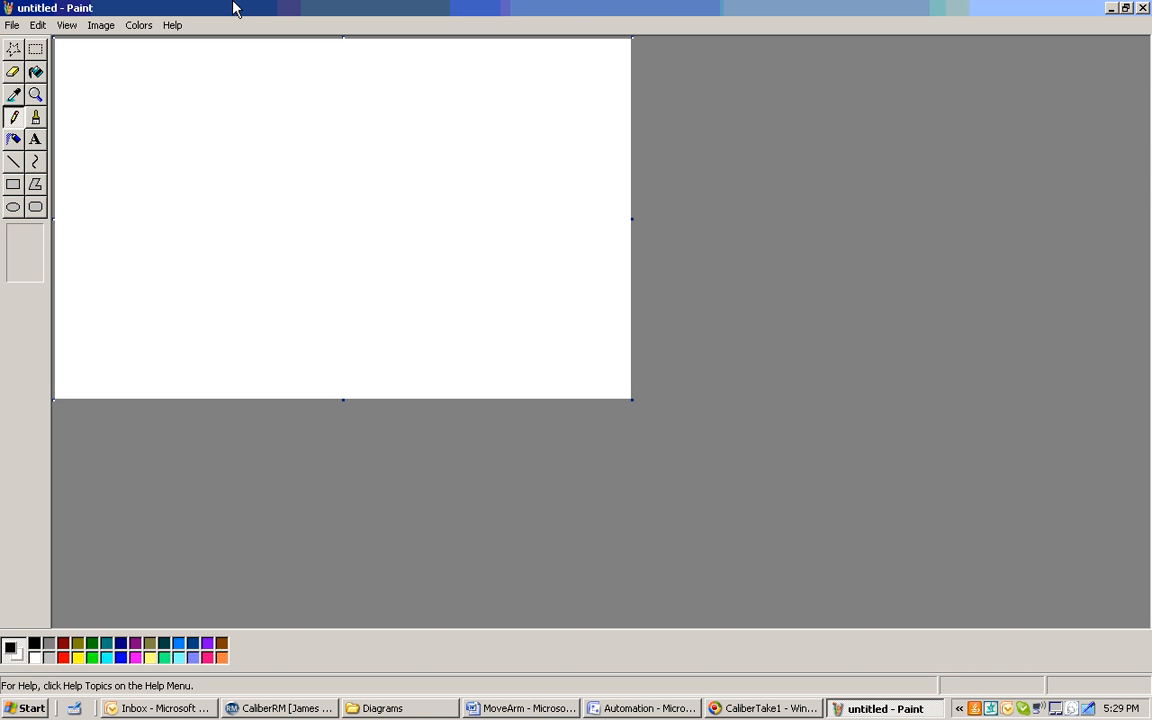
pyautogui.moveTo(188, 118)
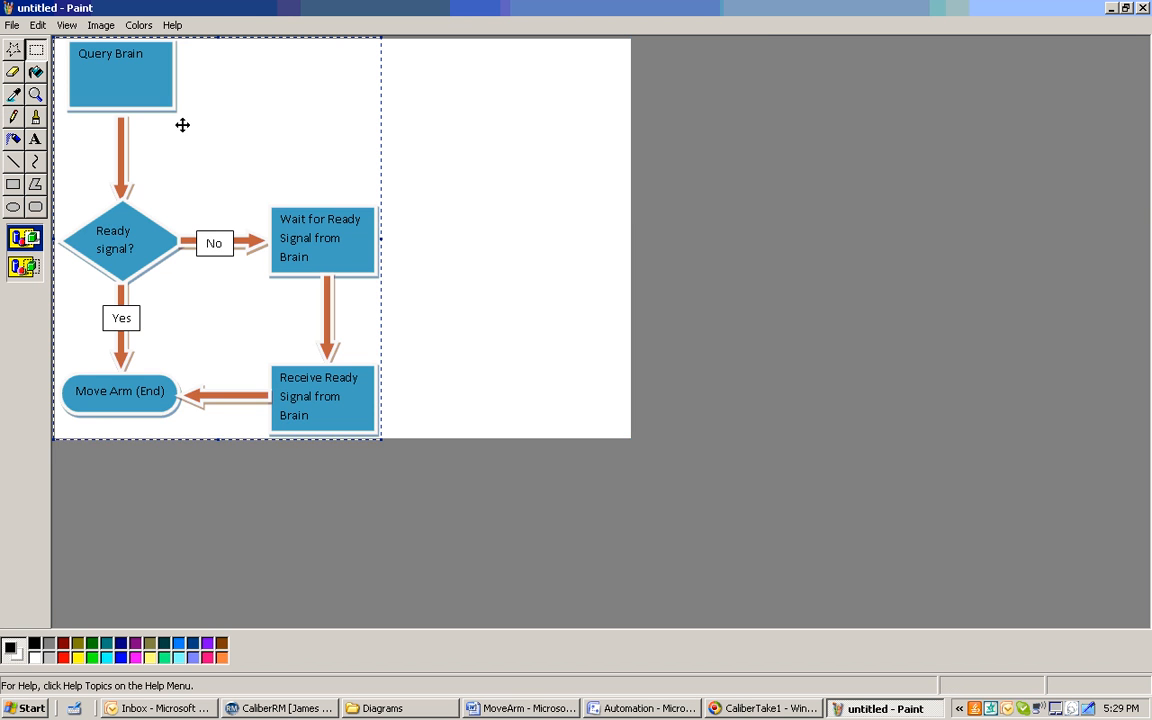
pyautogui.moveTo(192, 292)
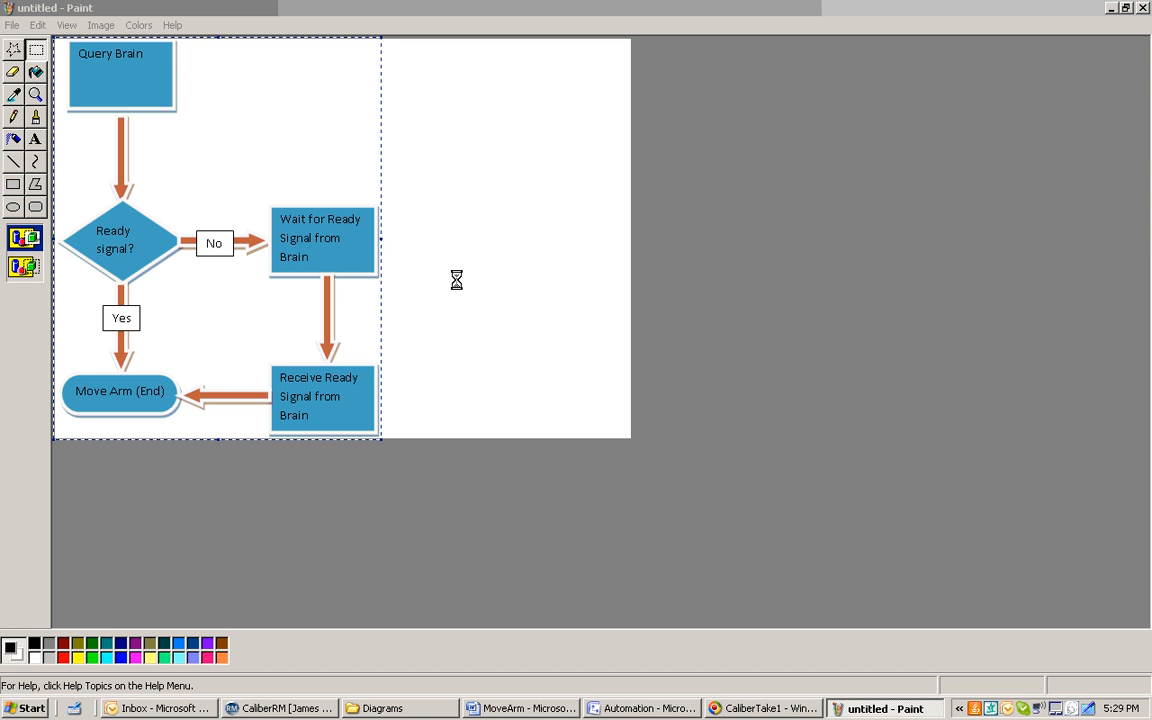
pyautogui.click(12, 24)
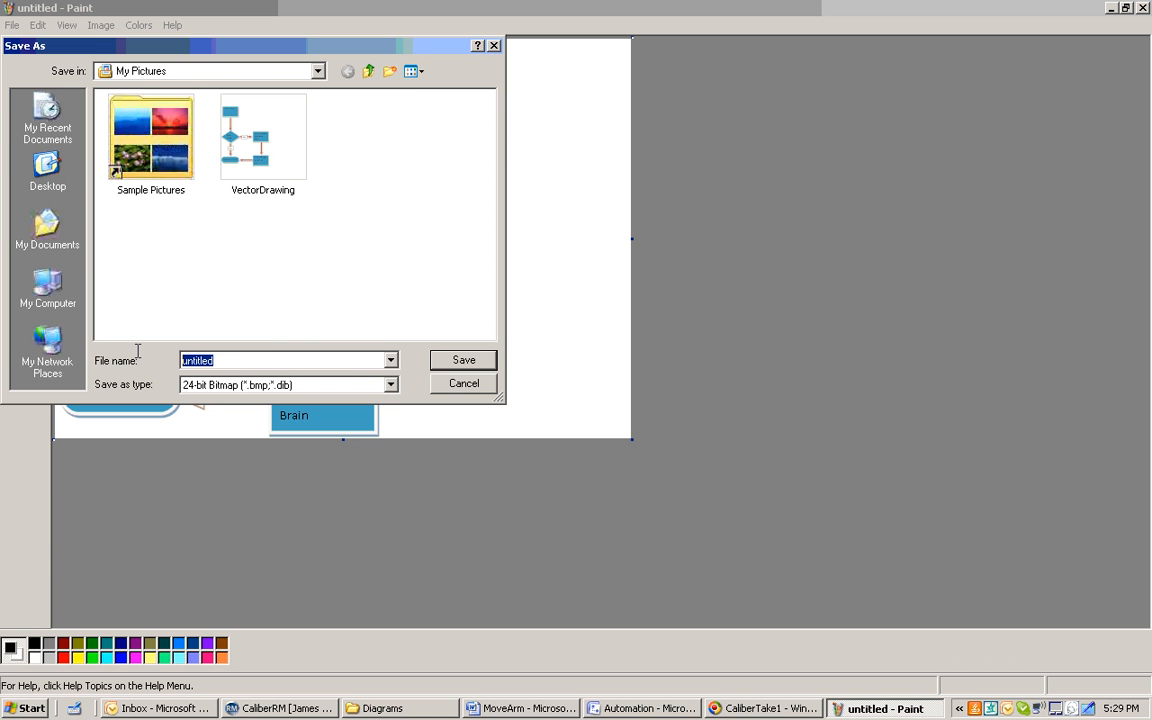
# Save the image as NewVector, a 24-bit bitmap in My Pictures.
pyautogui.write('NewVector')
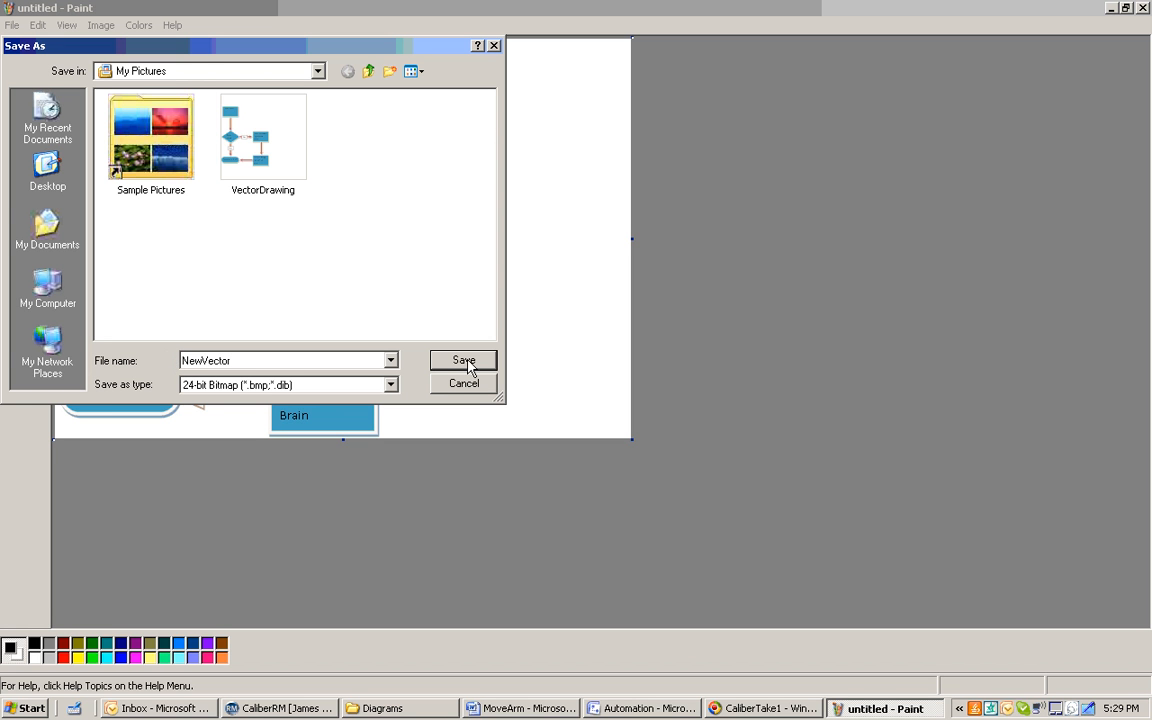
pyautogui.moveTo(472, 366)
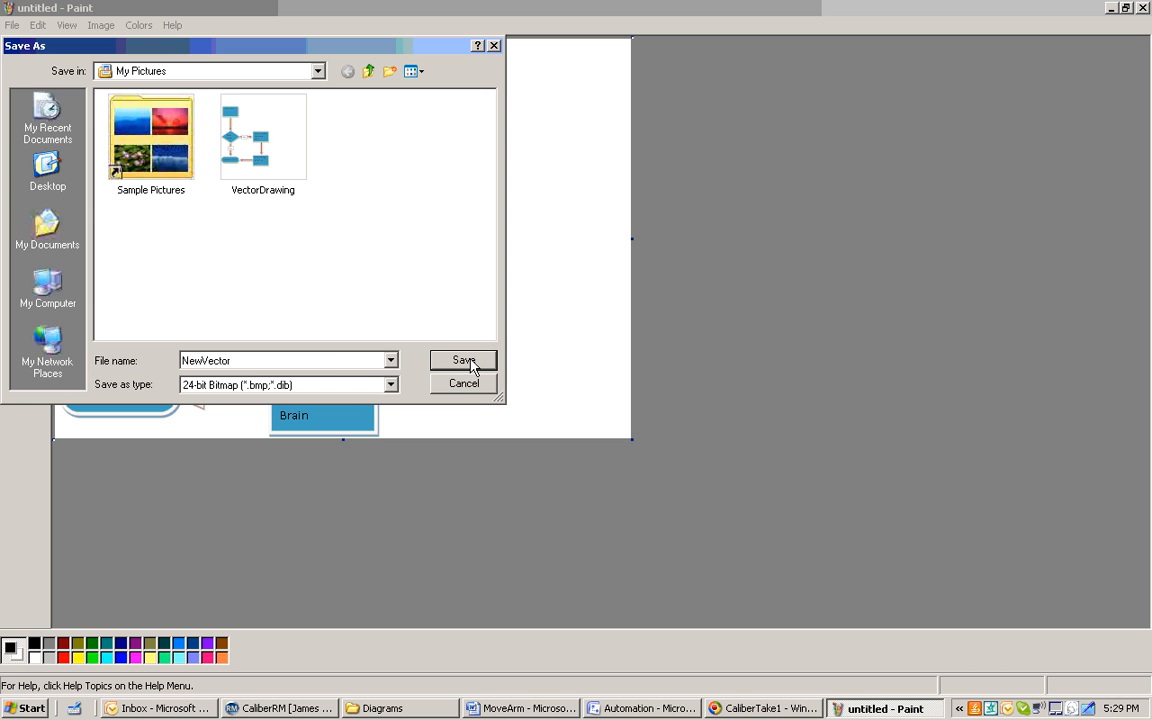
pyautogui.click(464, 360)
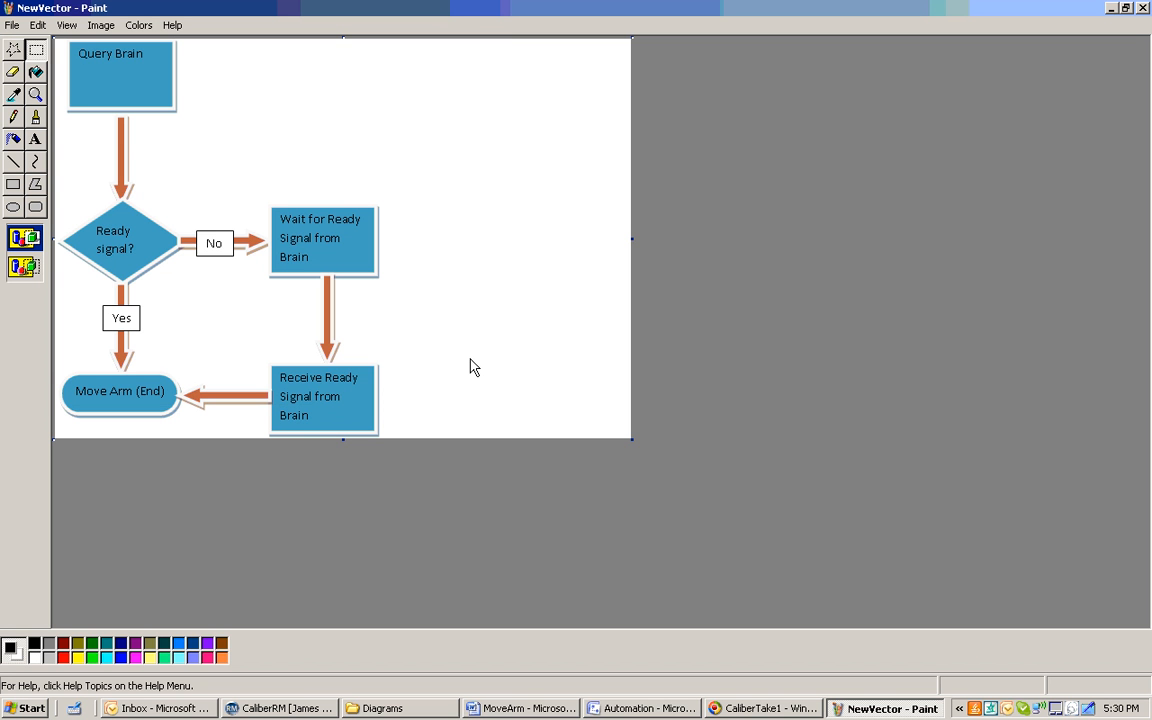
pyautogui.moveTo(472, 360)
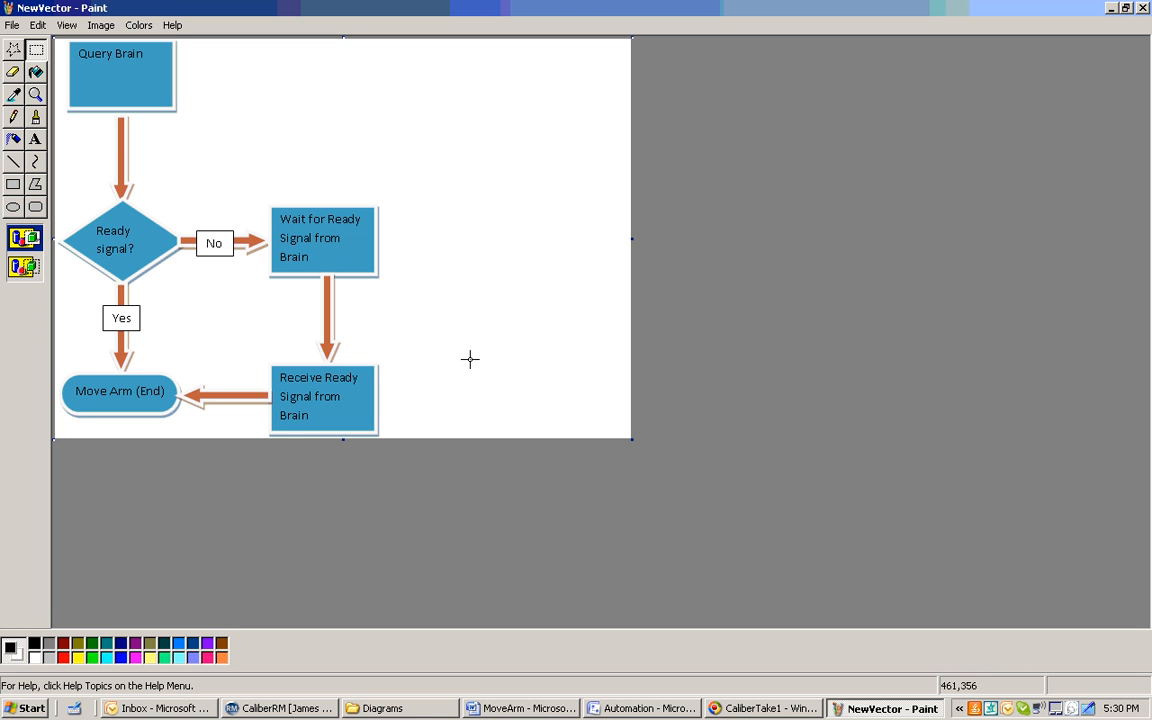
pyautogui.moveTo(470, 358)
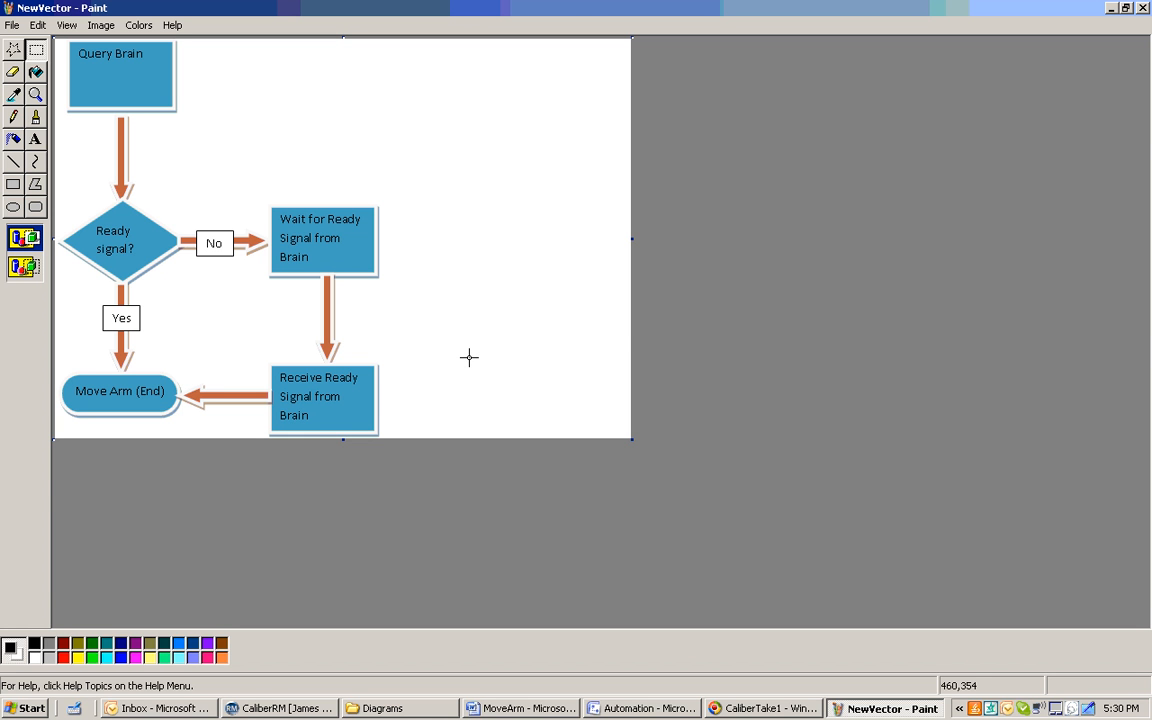
pyautogui.moveTo(828, 270)
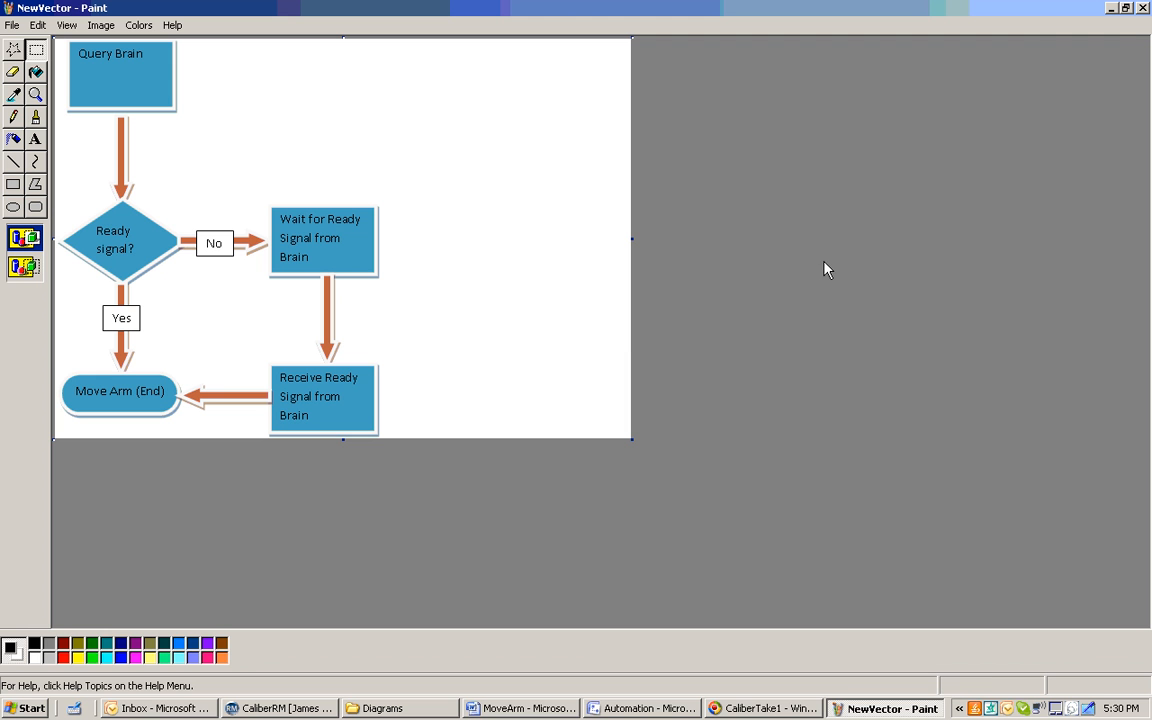
pyautogui.moveTo(782, 232)
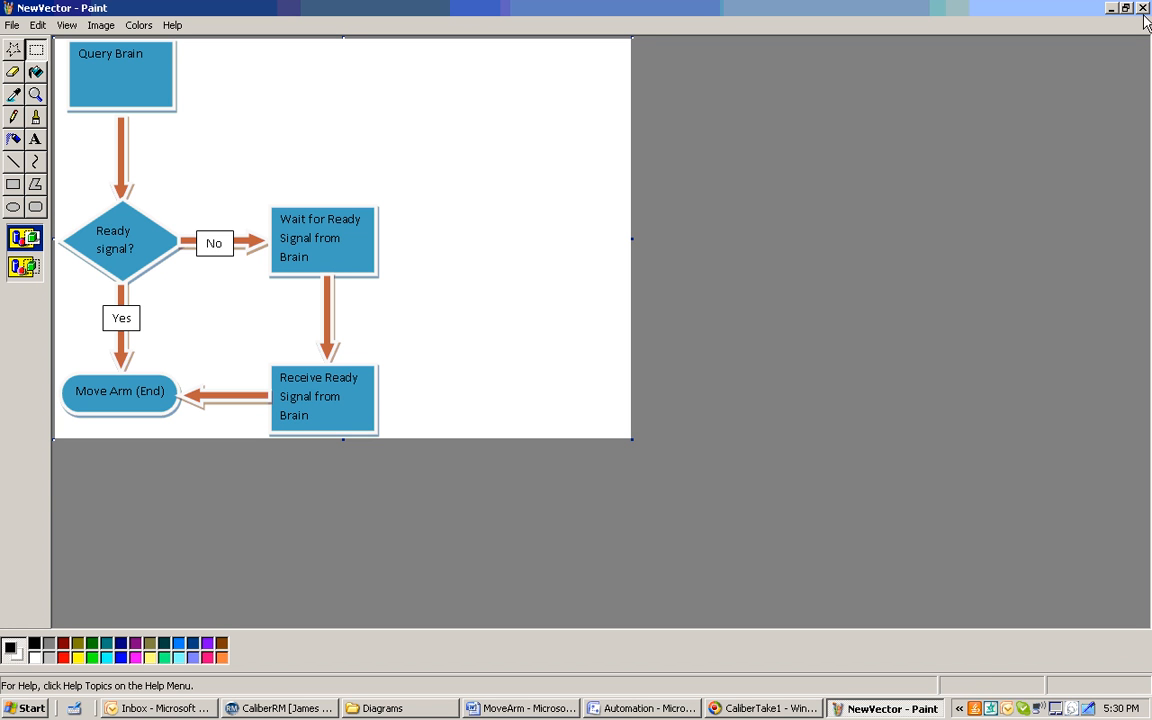
pyautogui.moveTo(1144, 18)
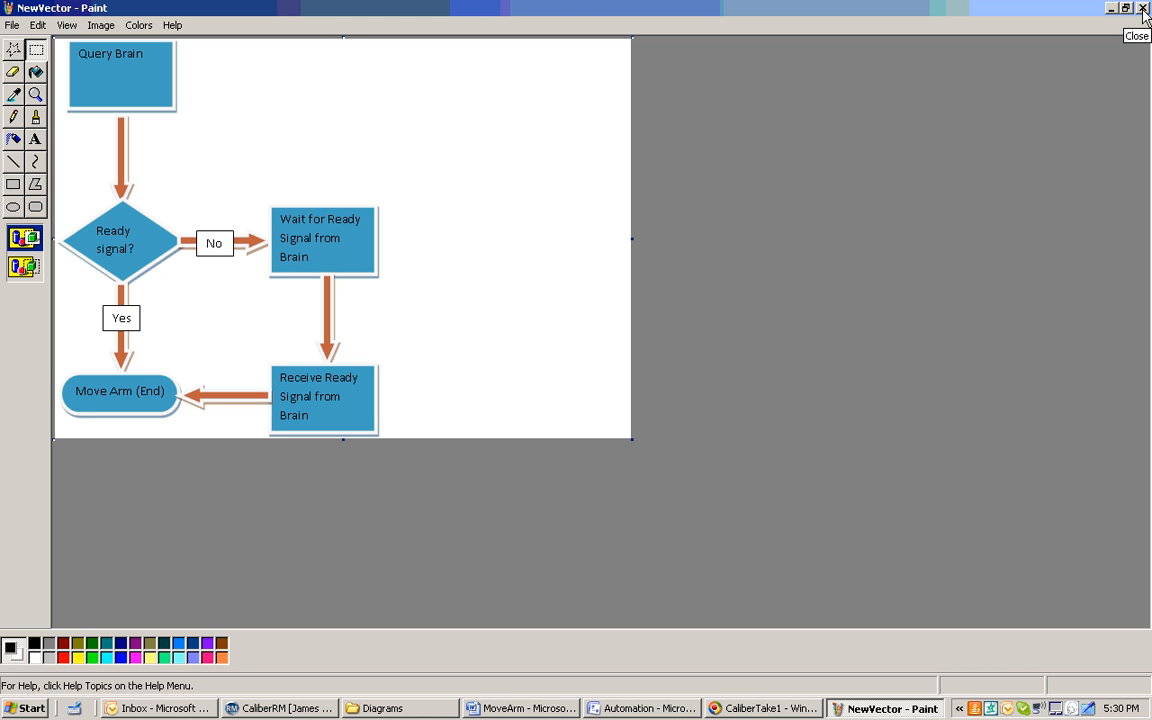
pyautogui.moveTo(1112, 12)
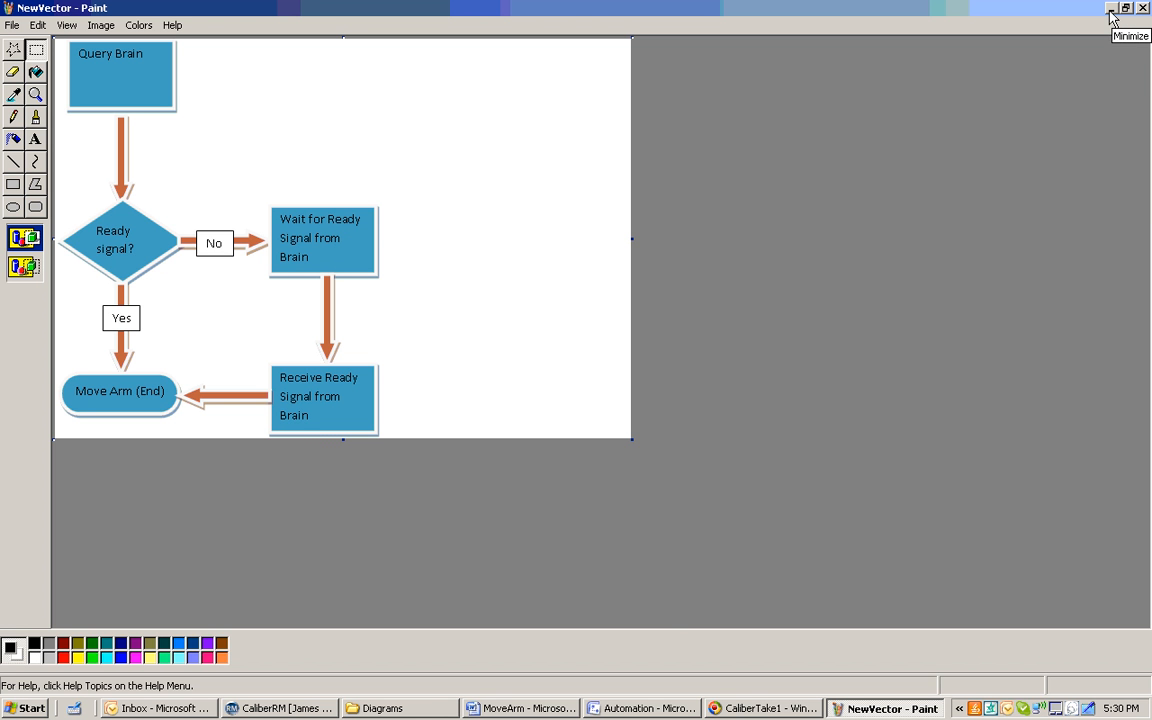
# Minimize Paint, leaving the saved NewVector image open, to return to CaliberRM.
pyautogui.click(280, 708)
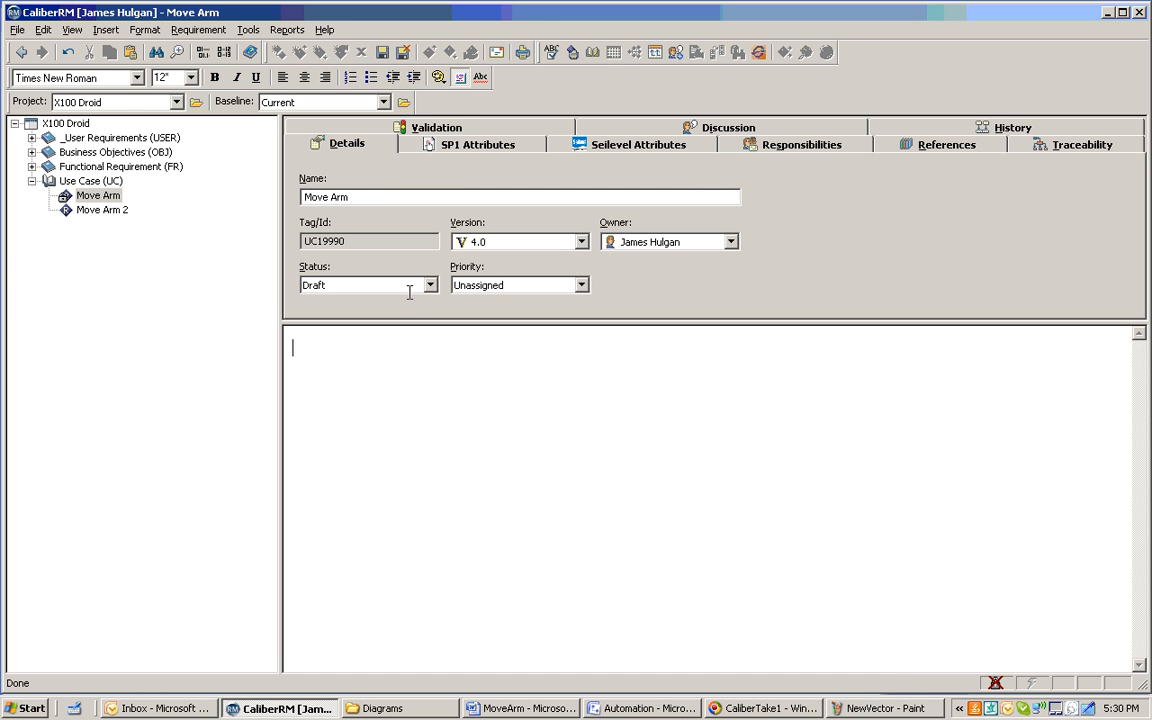
pyautogui.moveTo(344, 380)
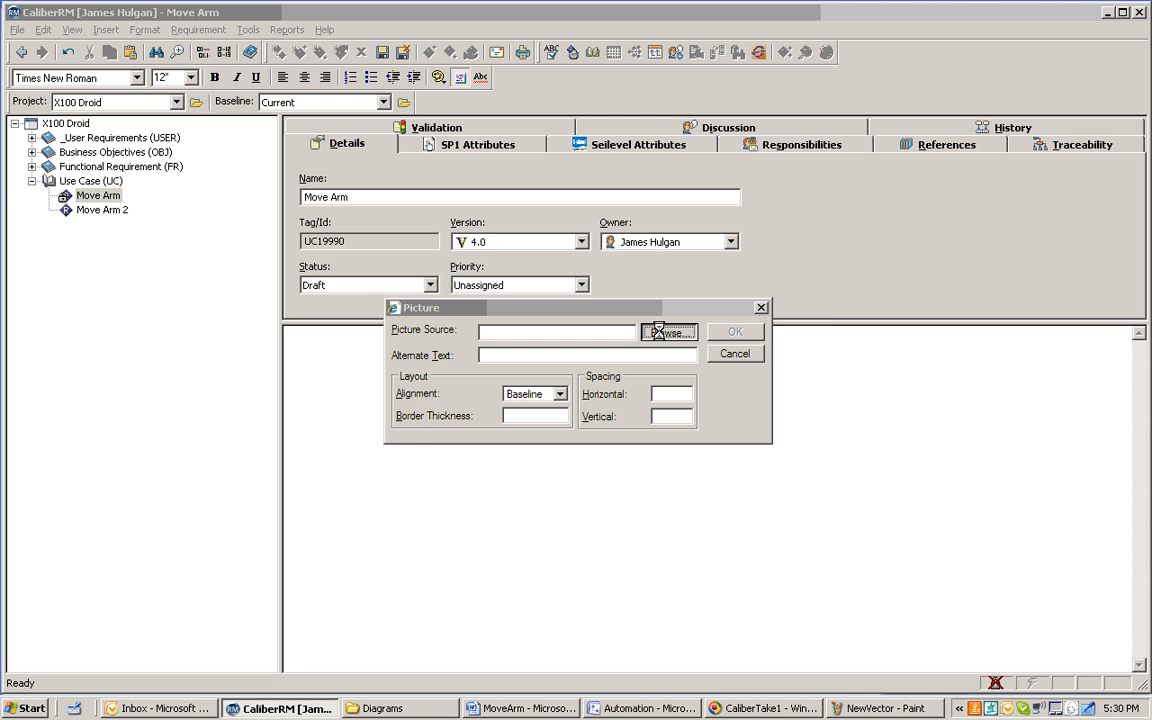
# Browse for a picture file from the Move Arm description's Picture dialog.
pyautogui.click(670, 332)
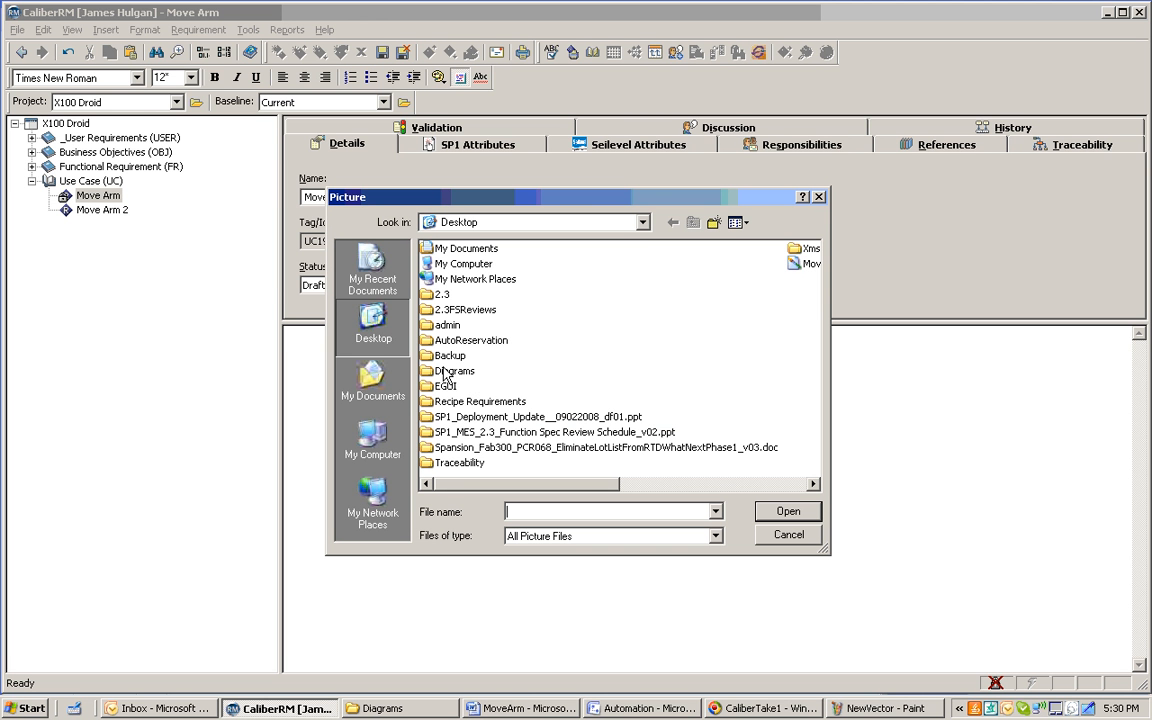
# Choose the NewVector bitmap from My Documents > My Pictures as the picture source.
pyautogui.click(372, 384)
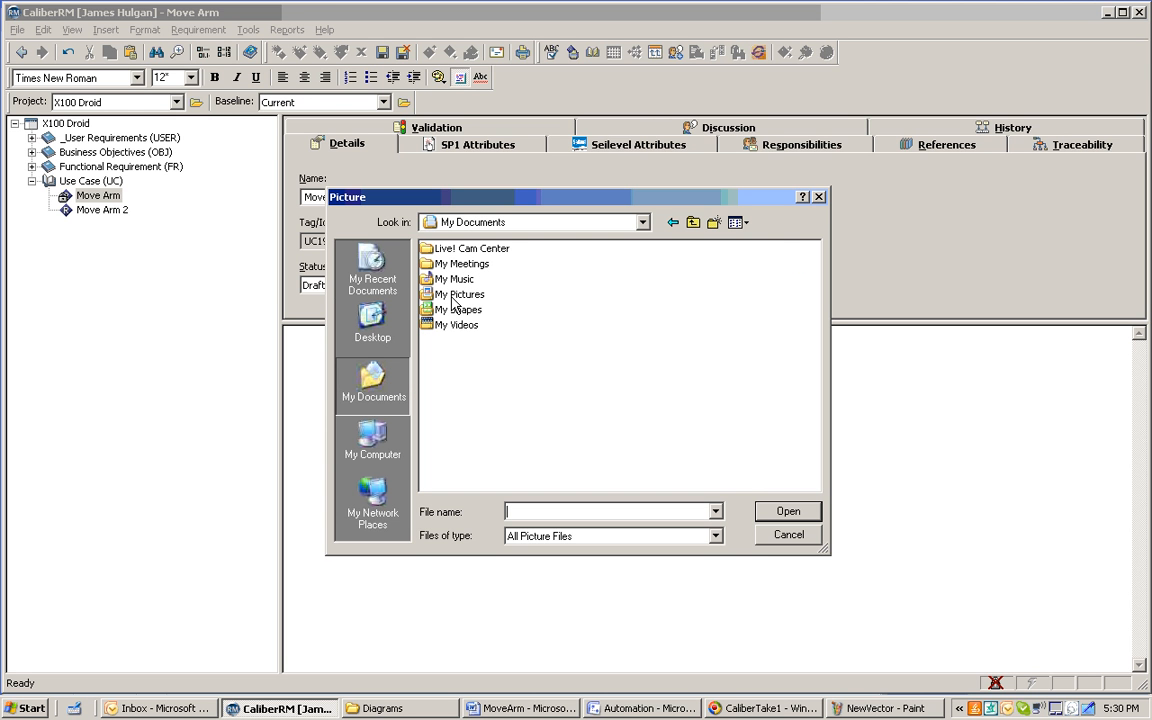
pyautogui.click(460, 294)
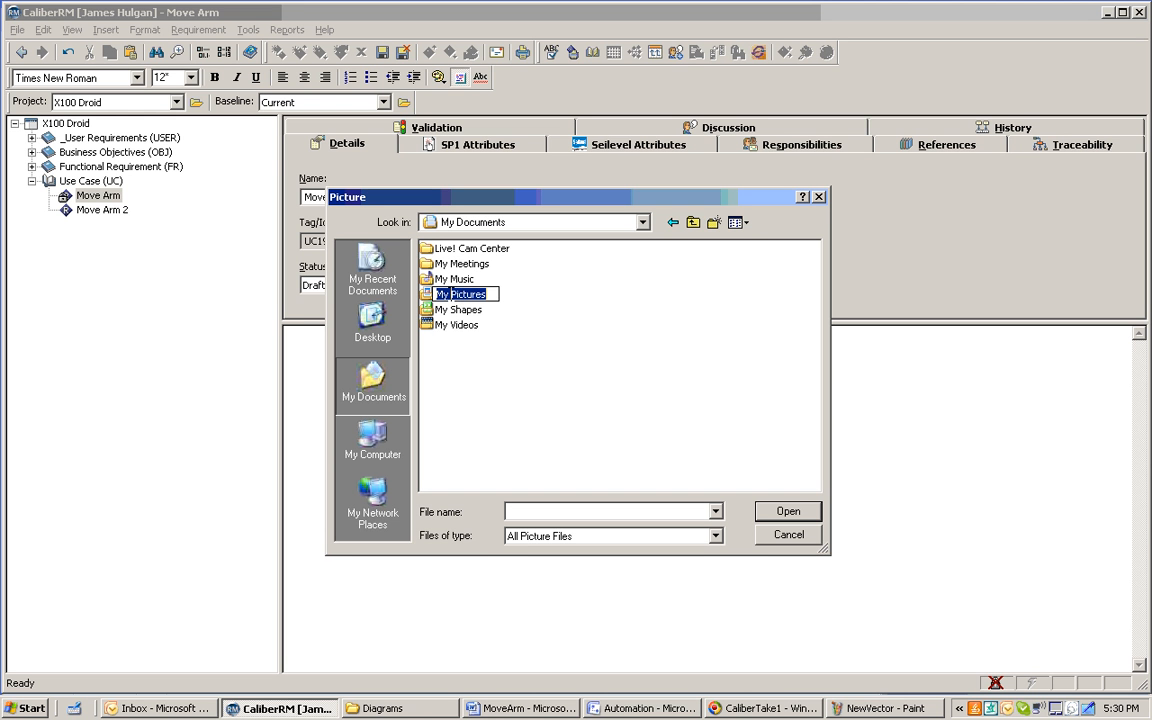
pyautogui.click(460, 294)
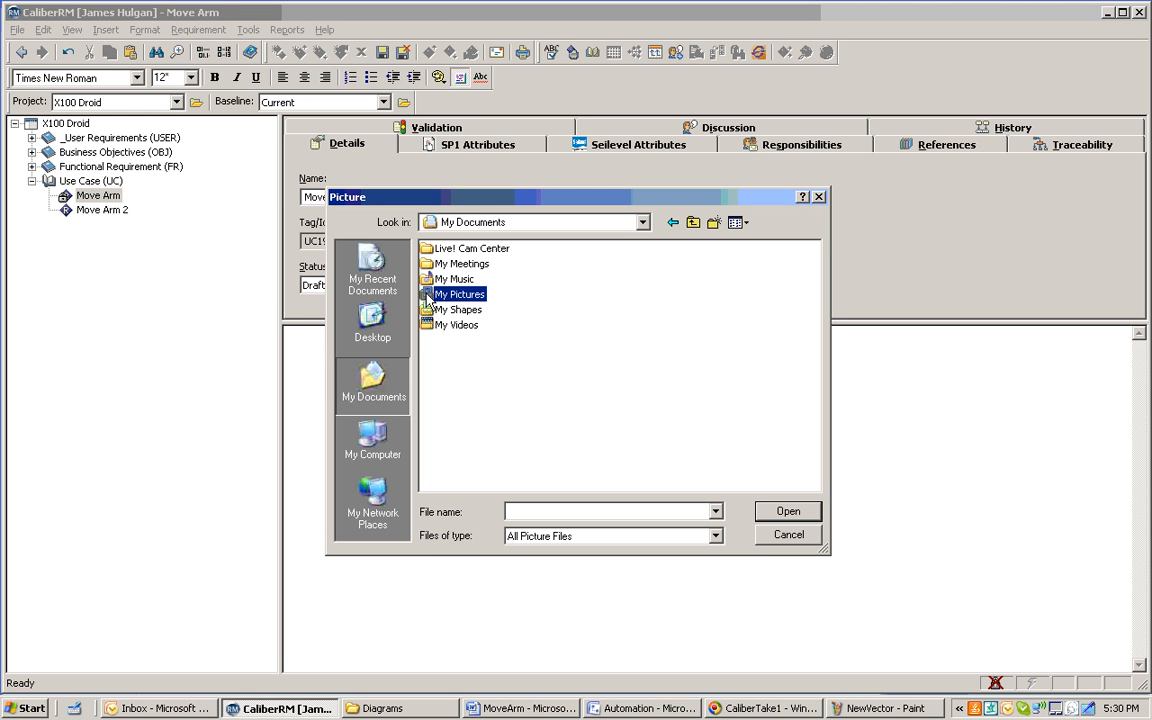
pyautogui.doubleClick(460, 294)
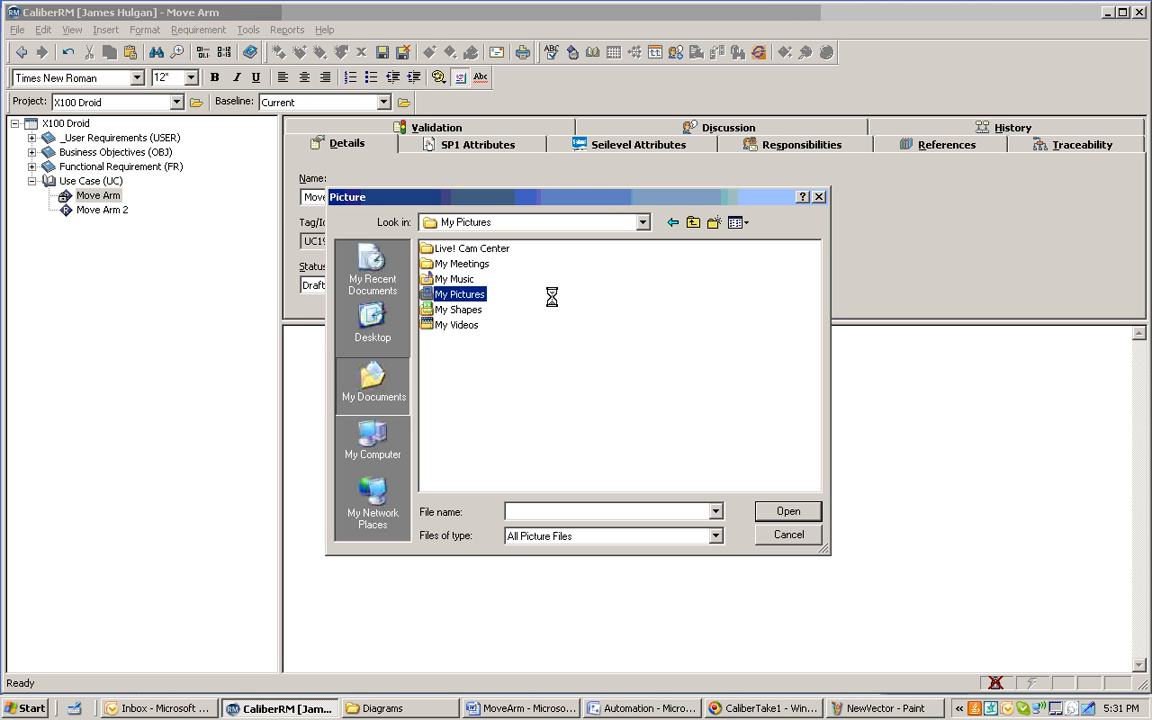
pyautogui.doubleClick(460, 294)
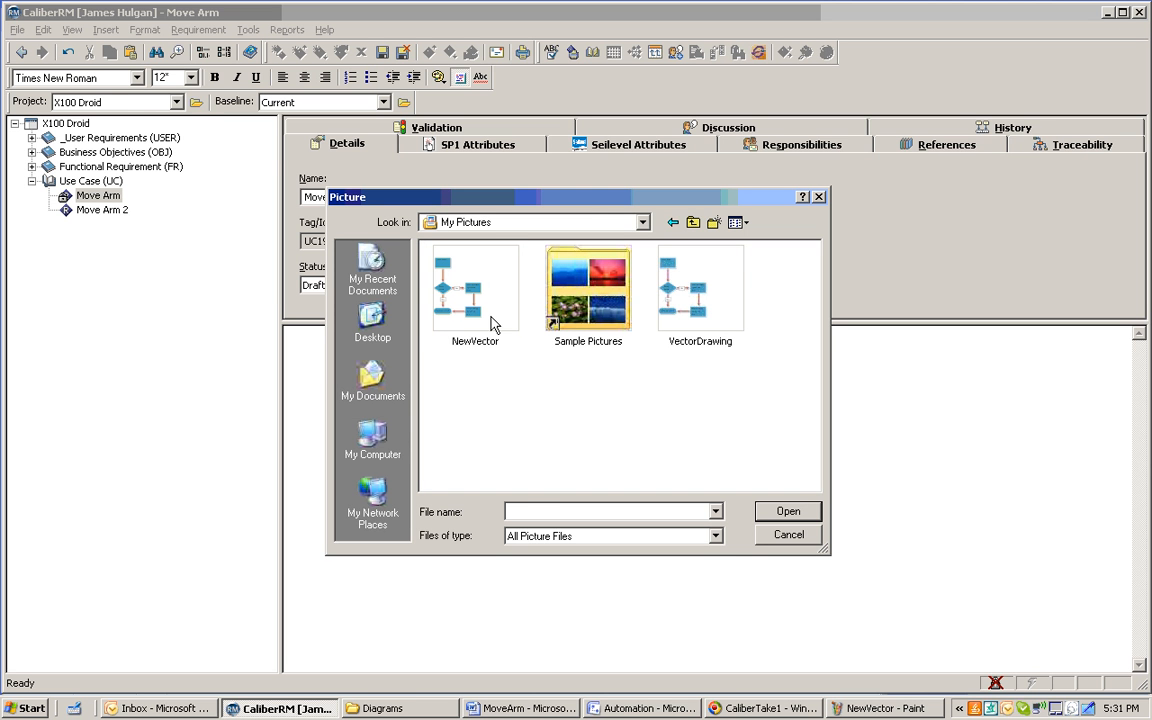
pyautogui.click(476, 288)
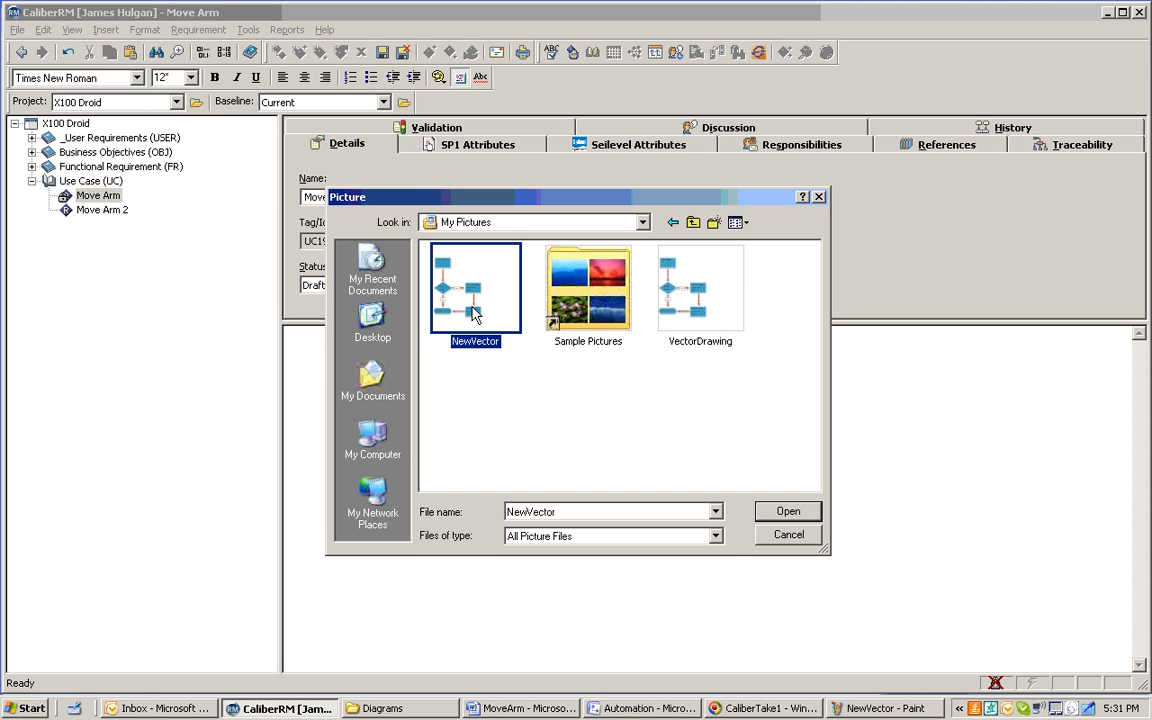
pyautogui.moveTo(808, 460)
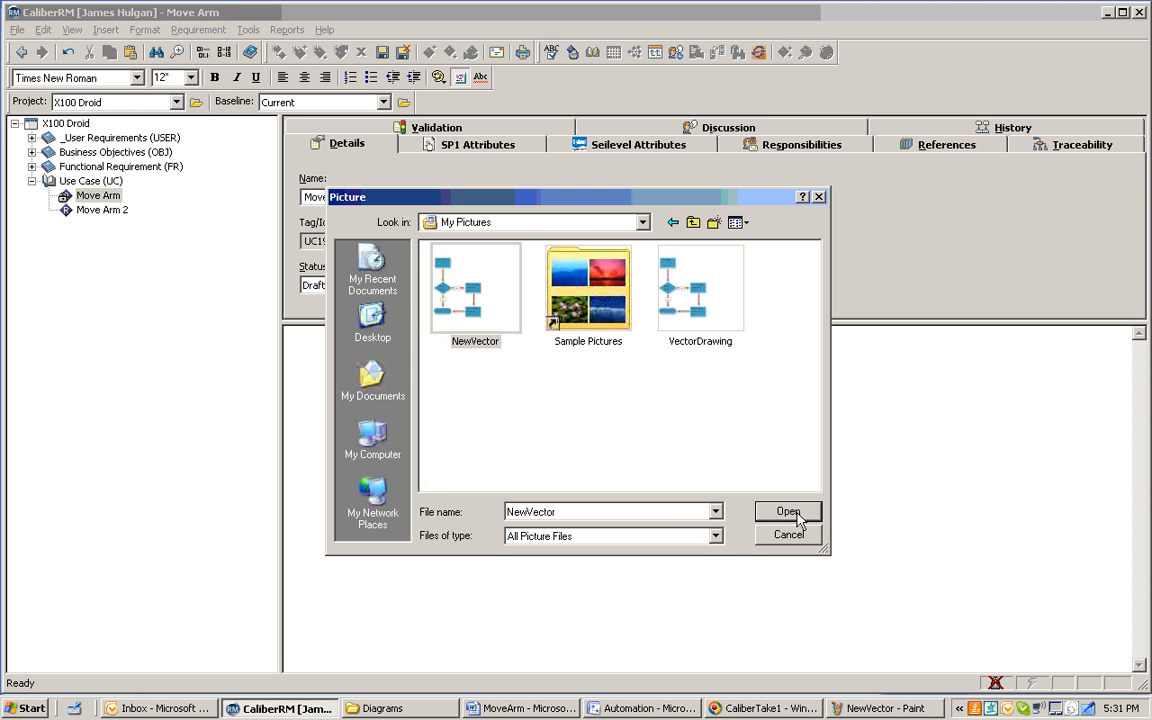
pyautogui.click(788, 512)
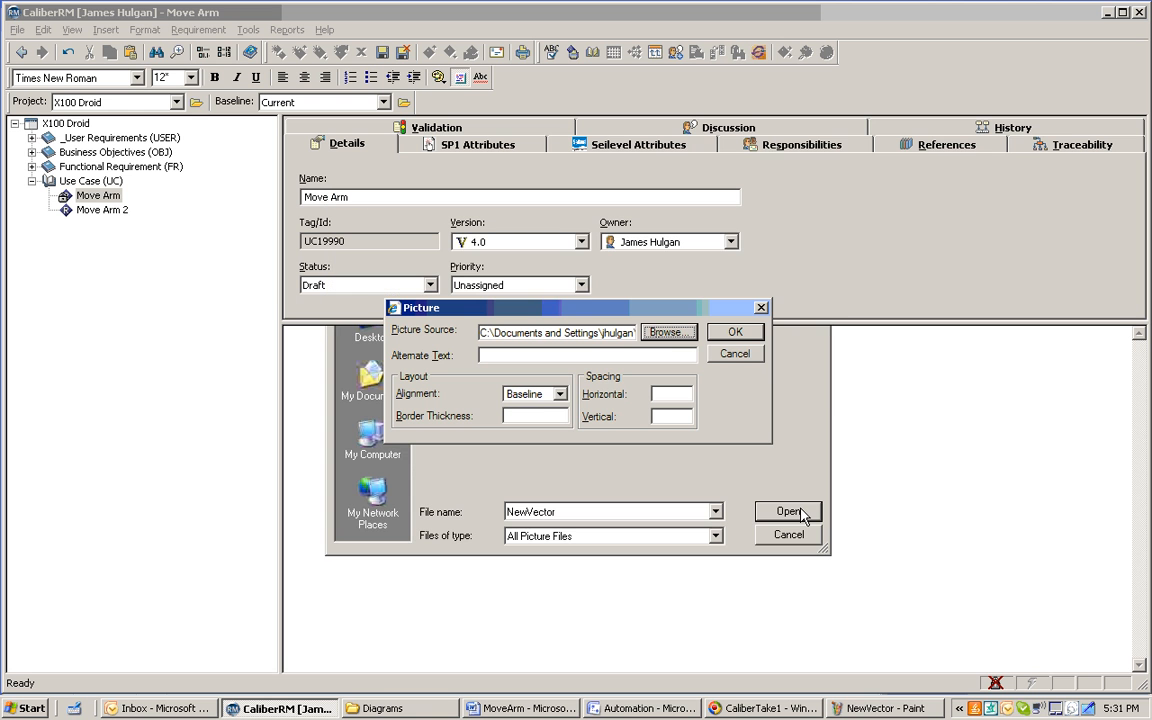
# Confirm the Picture dialog so the NewVector Query Brain flowchart lands in Move Arm's description.
pyautogui.click(788, 512)
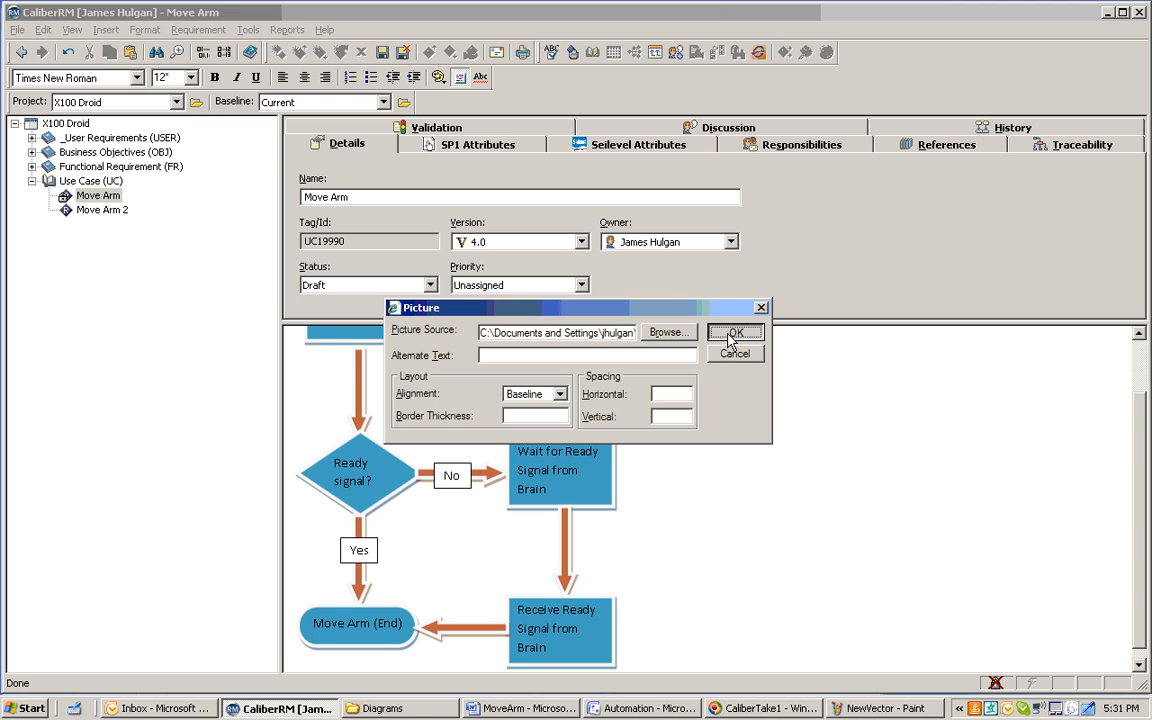
pyautogui.click(736, 332)
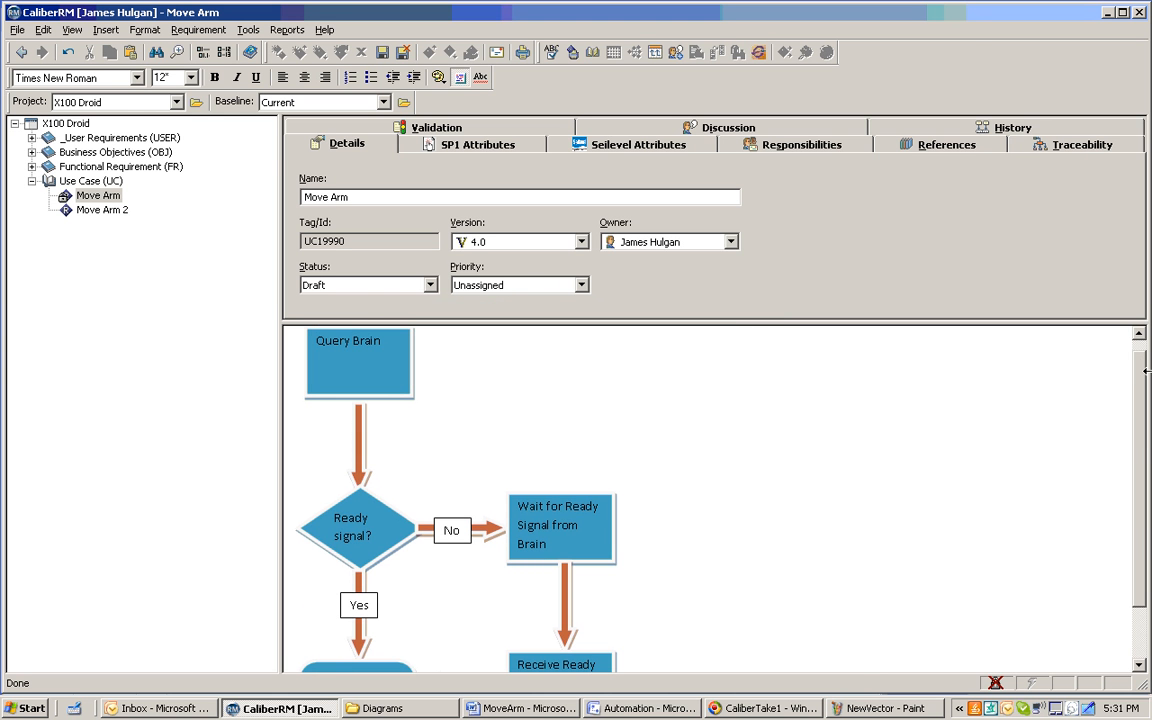
pyautogui.scroll(-3)
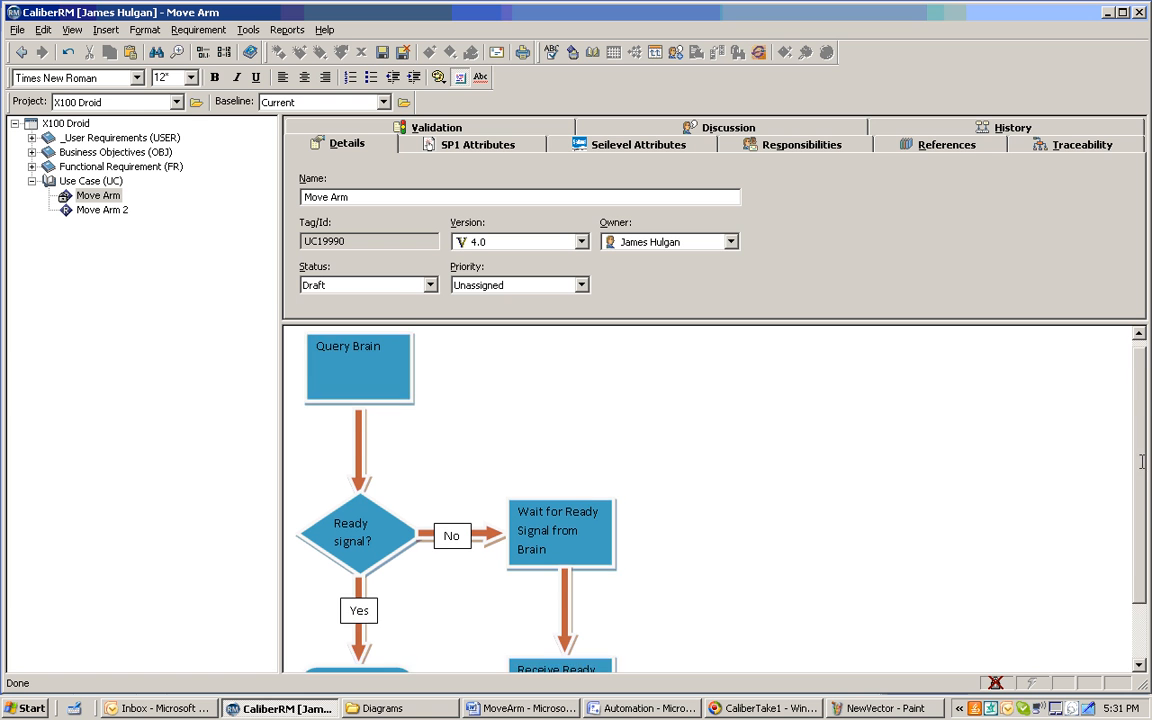
pyautogui.scroll(-3)
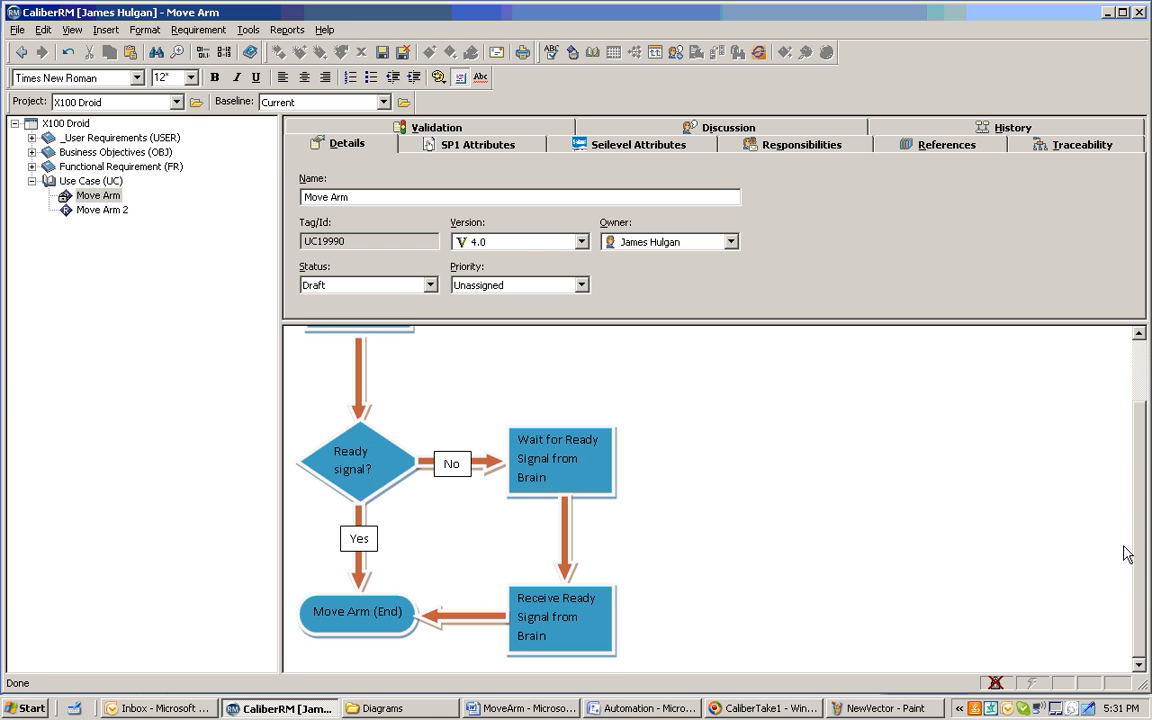
pyautogui.moveTo(1124, 542)
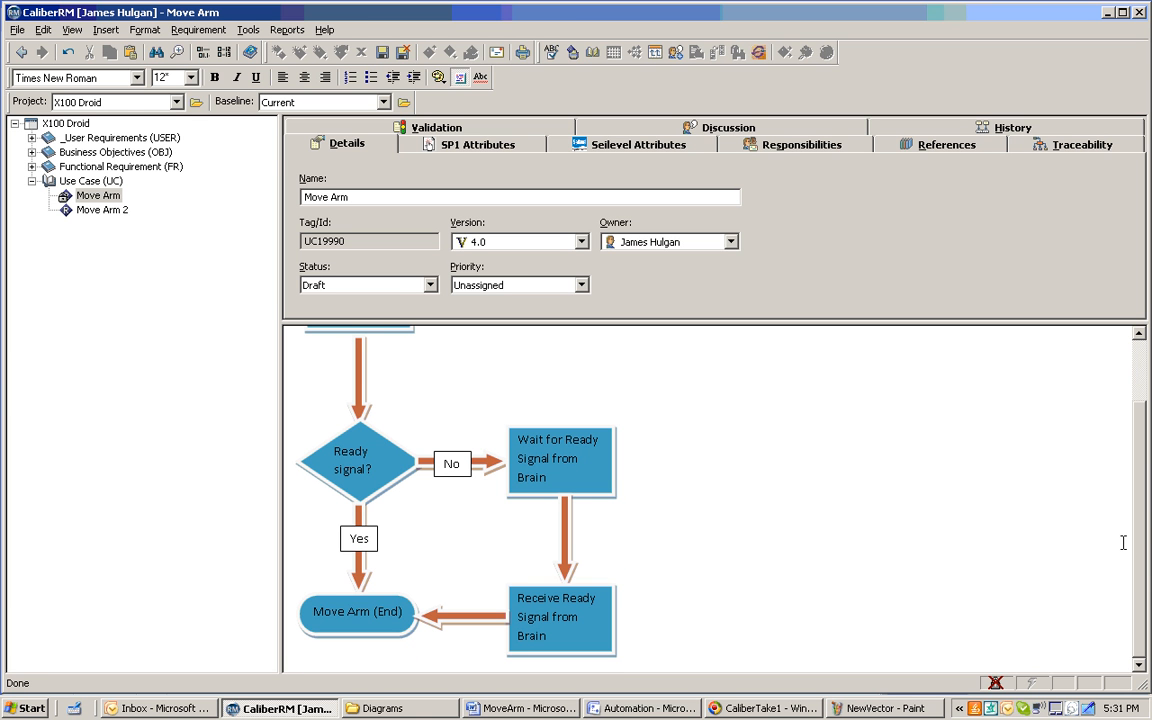